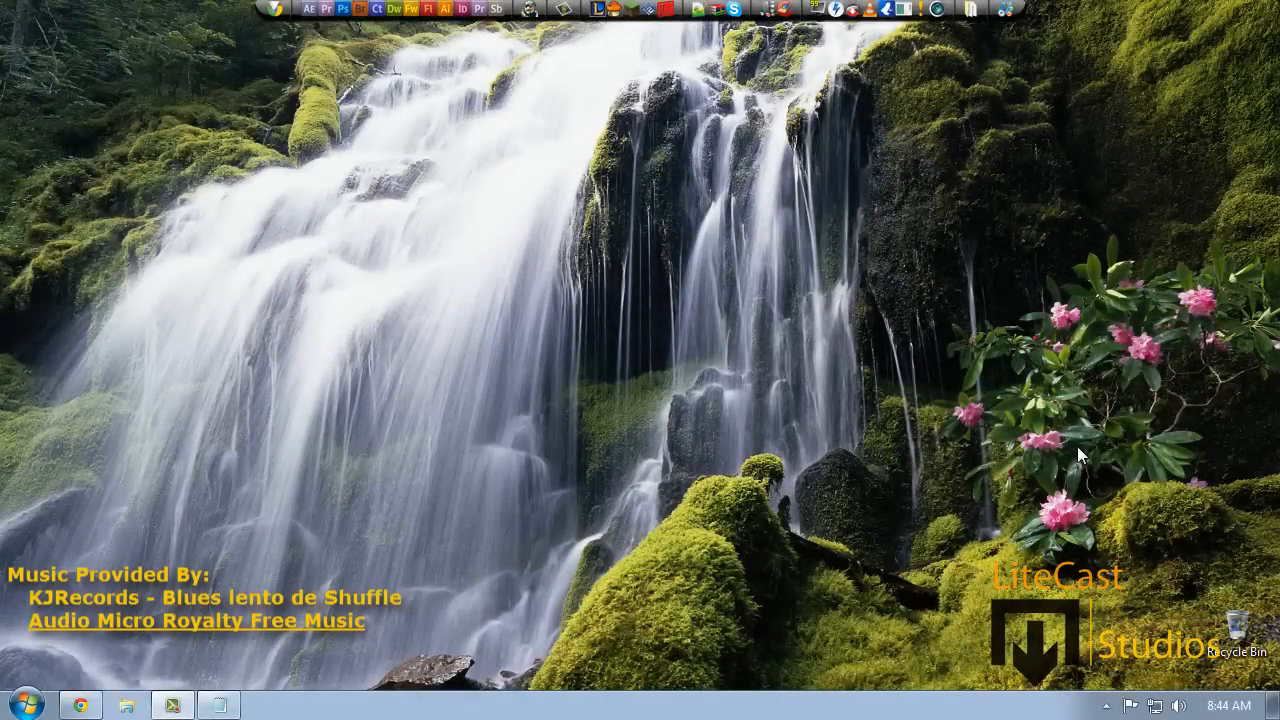
pyautogui.moveTo(905, 540)
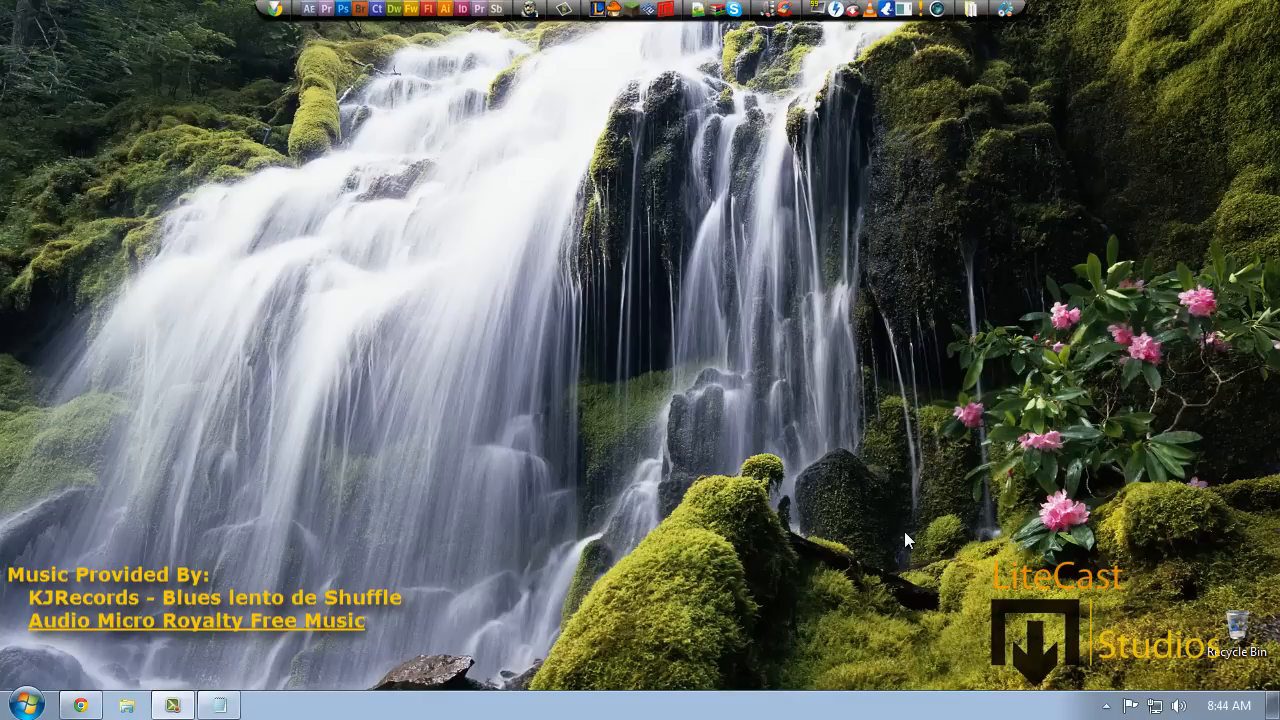
pyautogui.moveTo(435, 640)
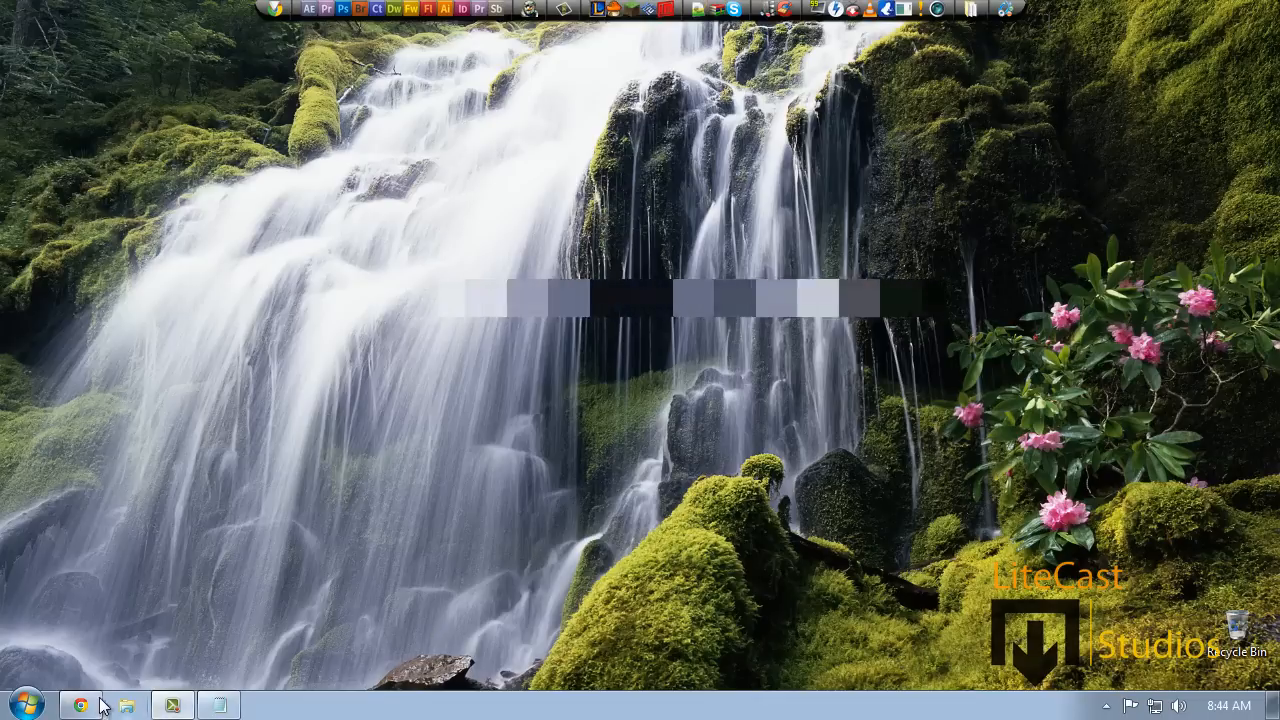
# - Bring Chrome to the front and show the DNS-lookup.gif diagram tab
pyautogui.click(80, 705)
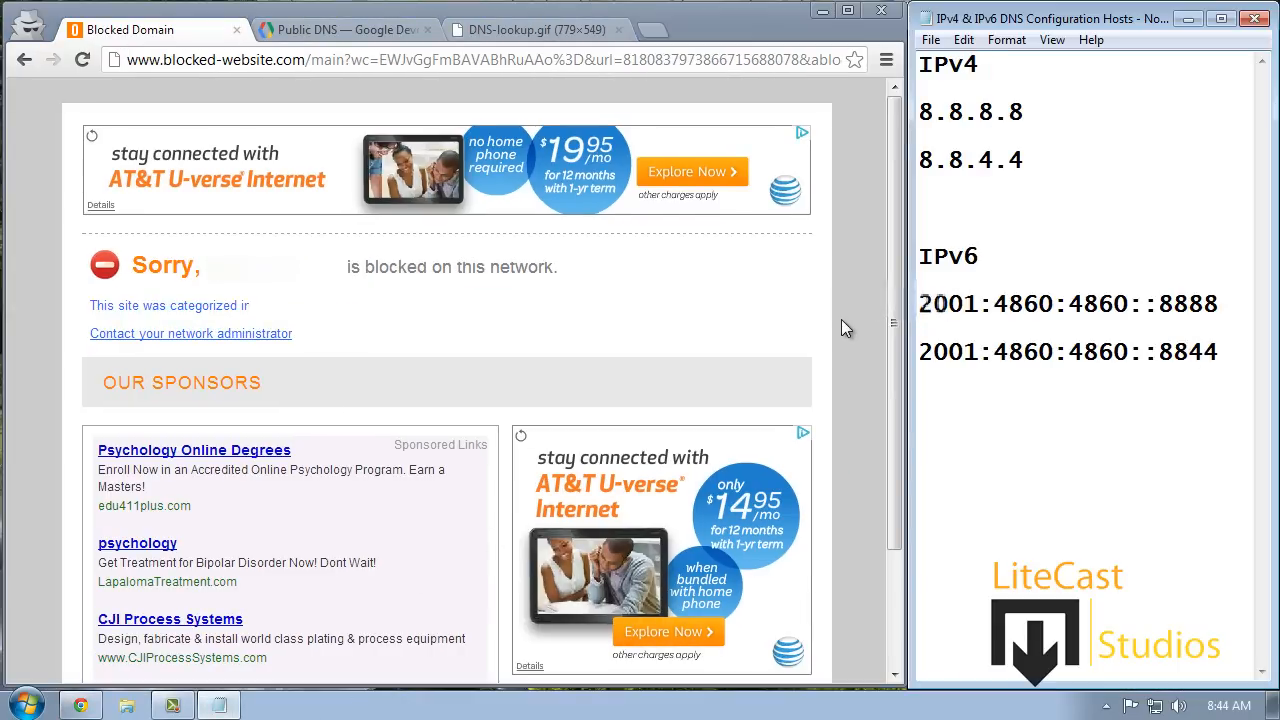
pyautogui.click(535, 29)
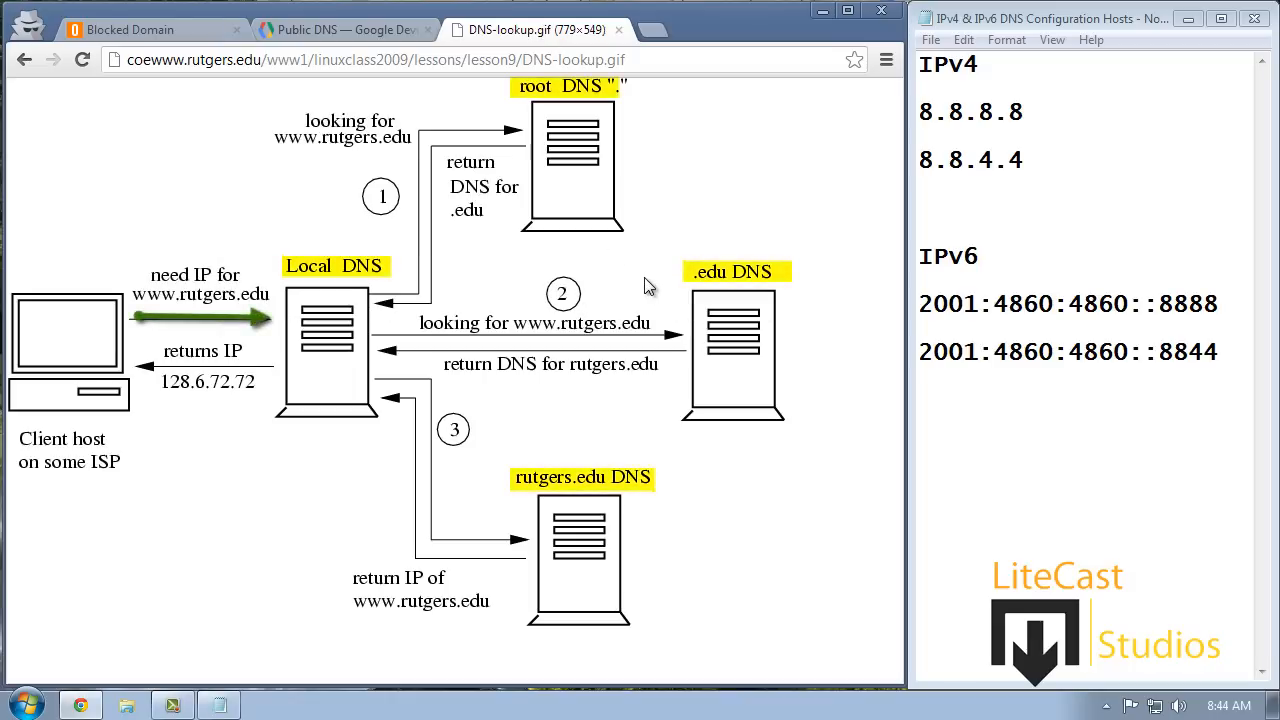
pyautogui.moveTo(90, 320)
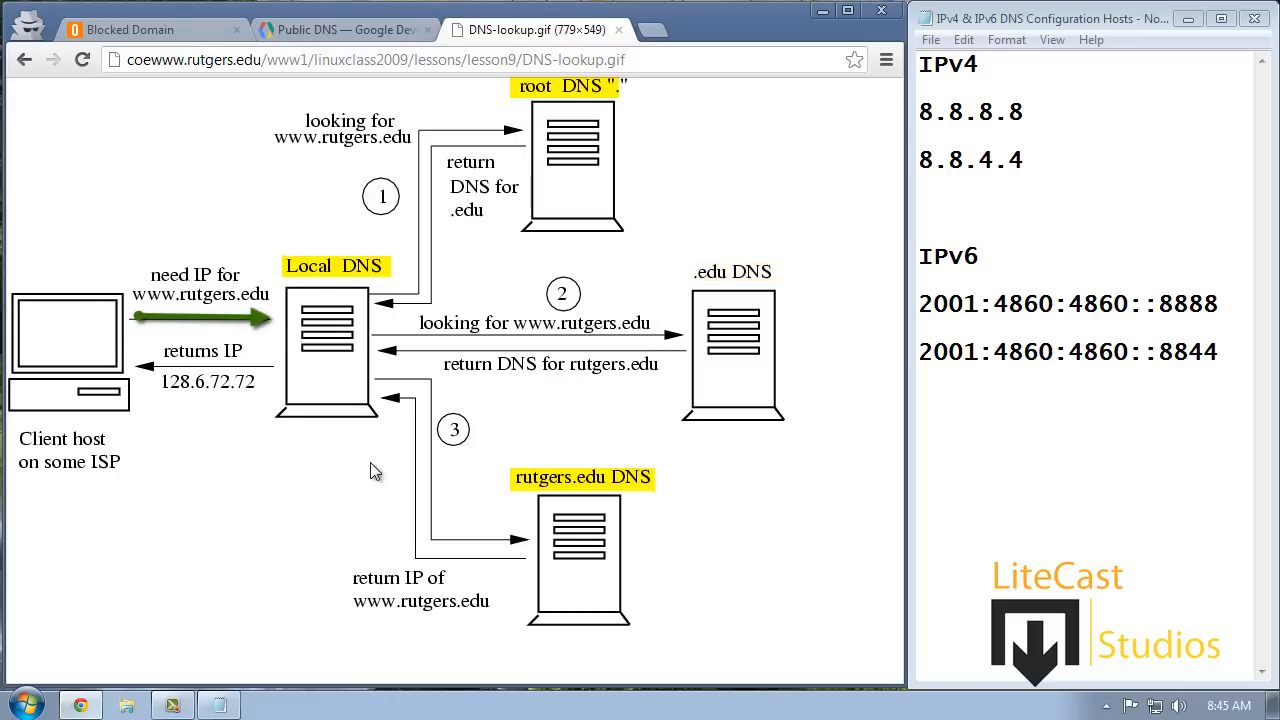
pyautogui.moveTo(387, 359)
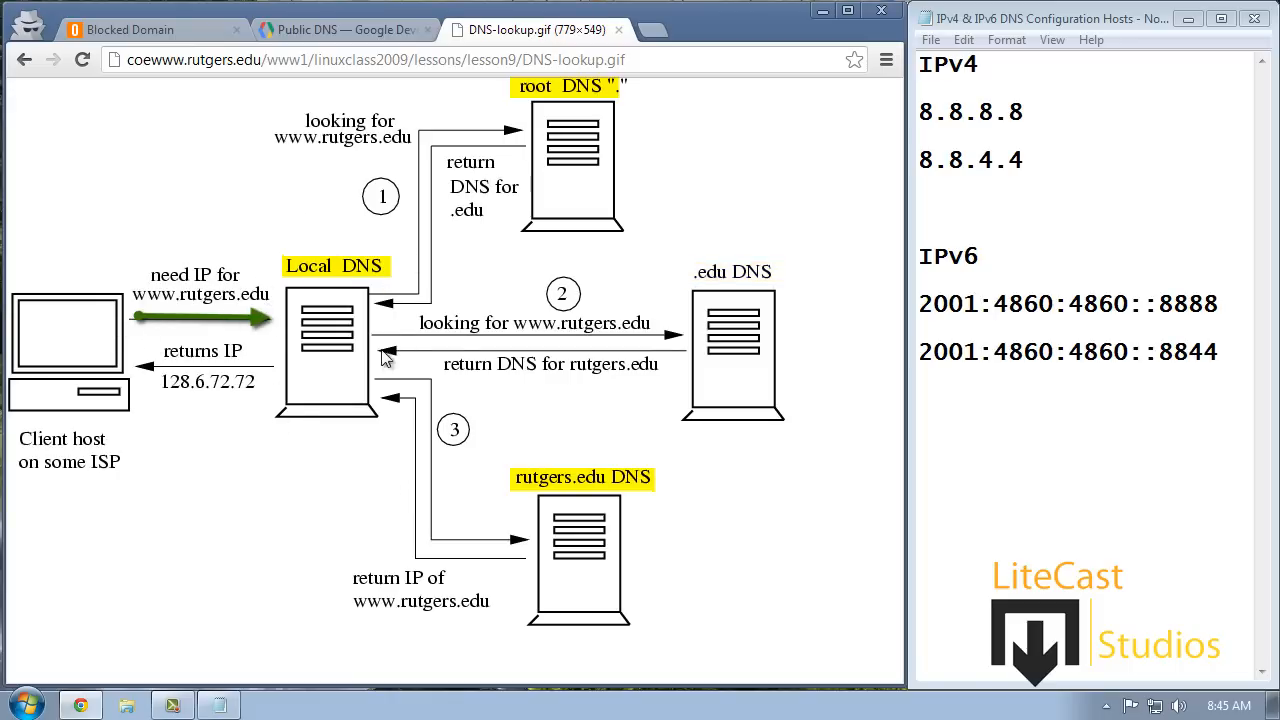
pyautogui.moveTo(273, 458)
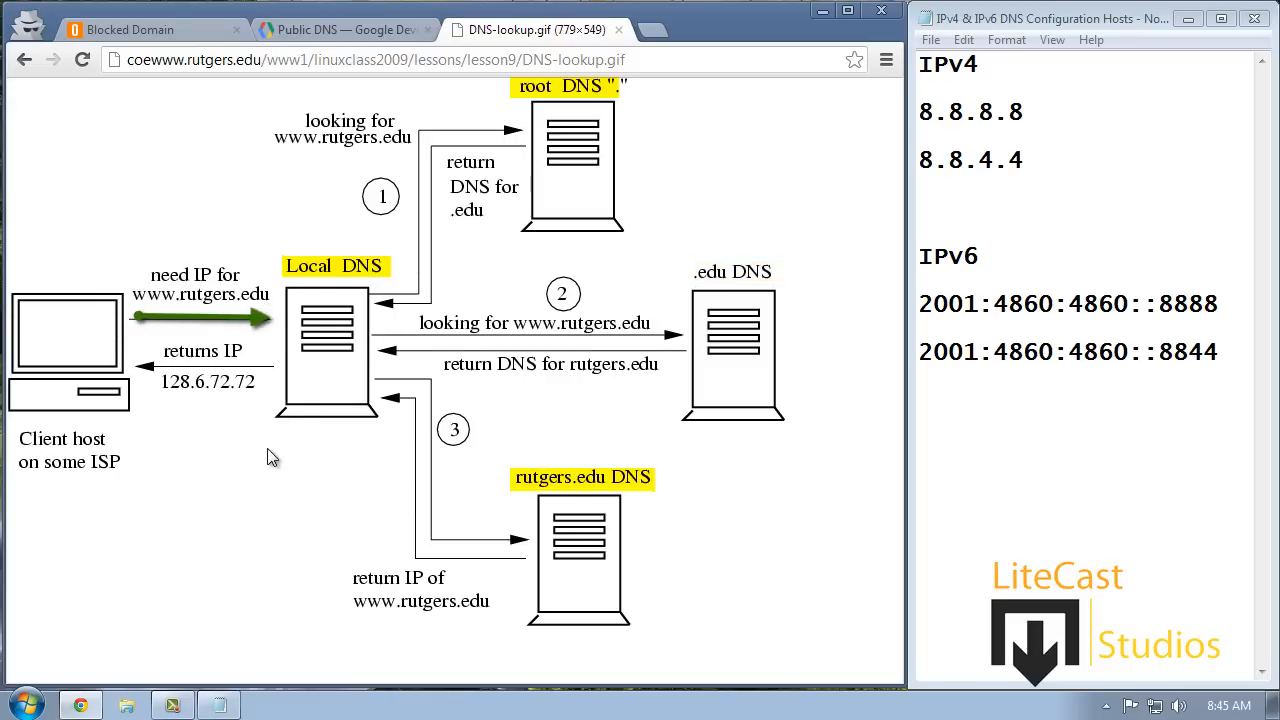
pyautogui.moveTo(293, 258)
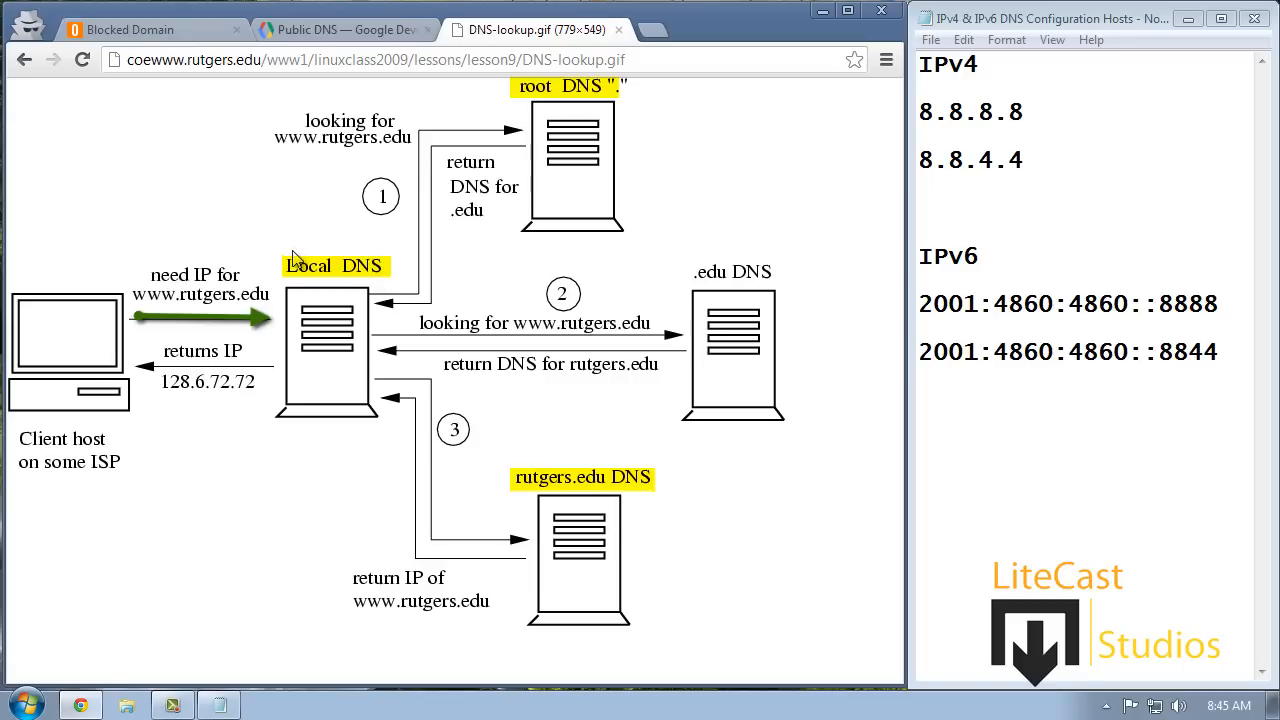
pyautogui.moveTo(408, 254)
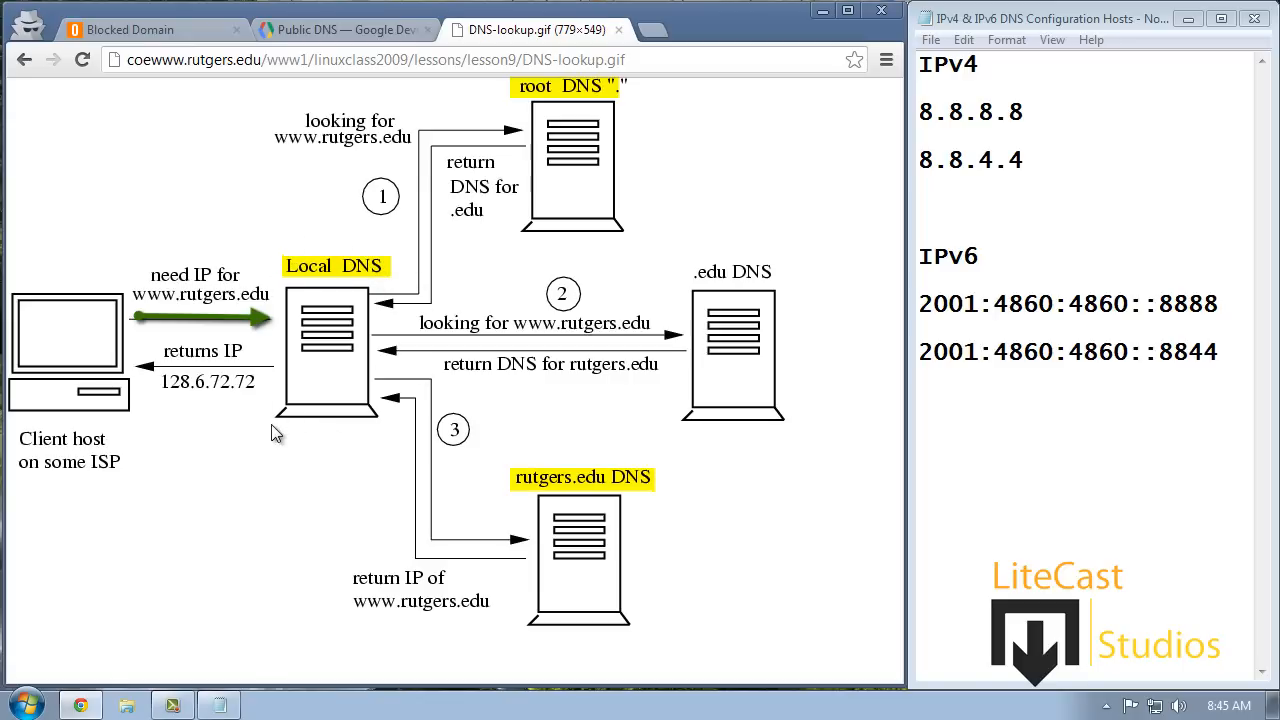
pyautogui.moveTo(268, 422)
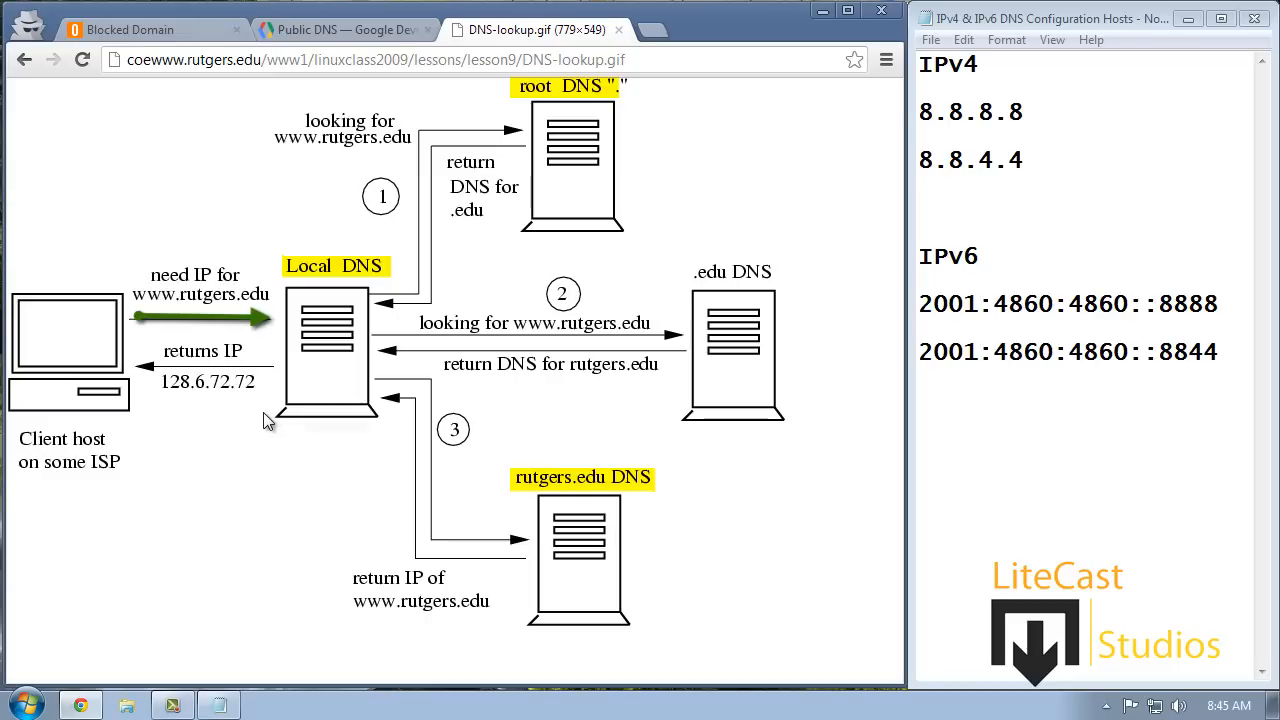
pyautogui.moveTo(258, 415)
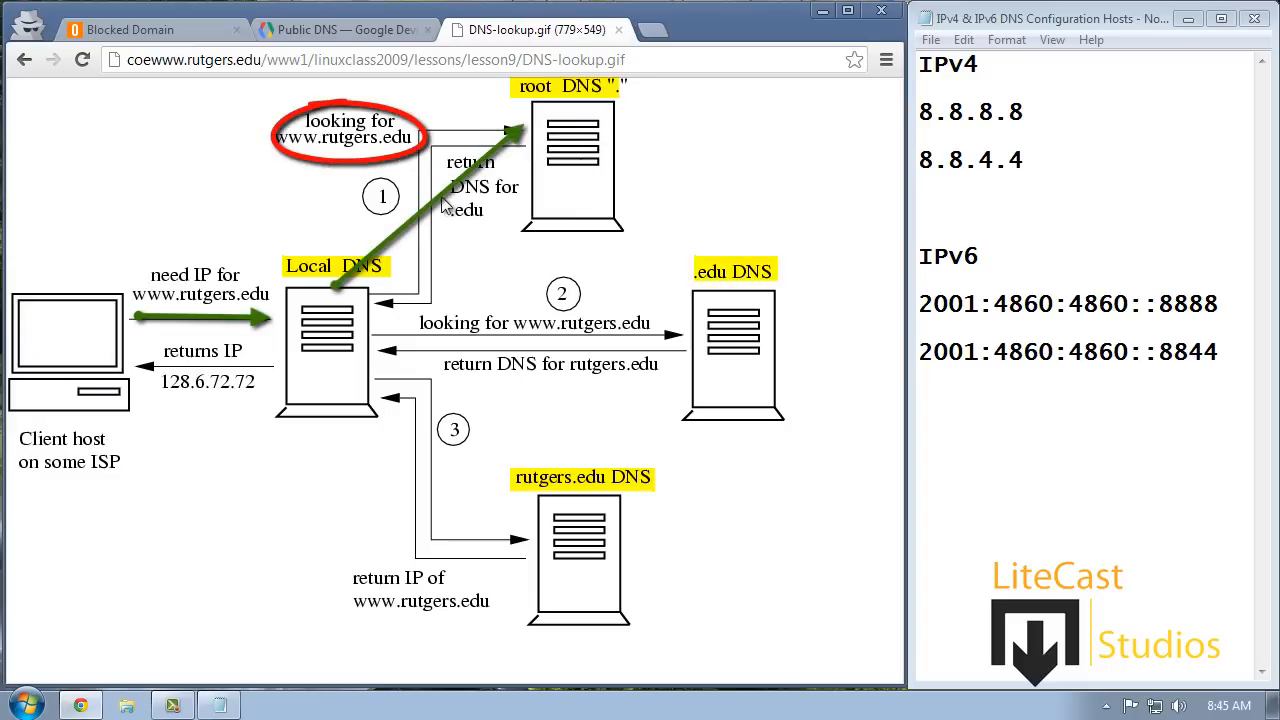
pyautogui.moveTo(473, 260)
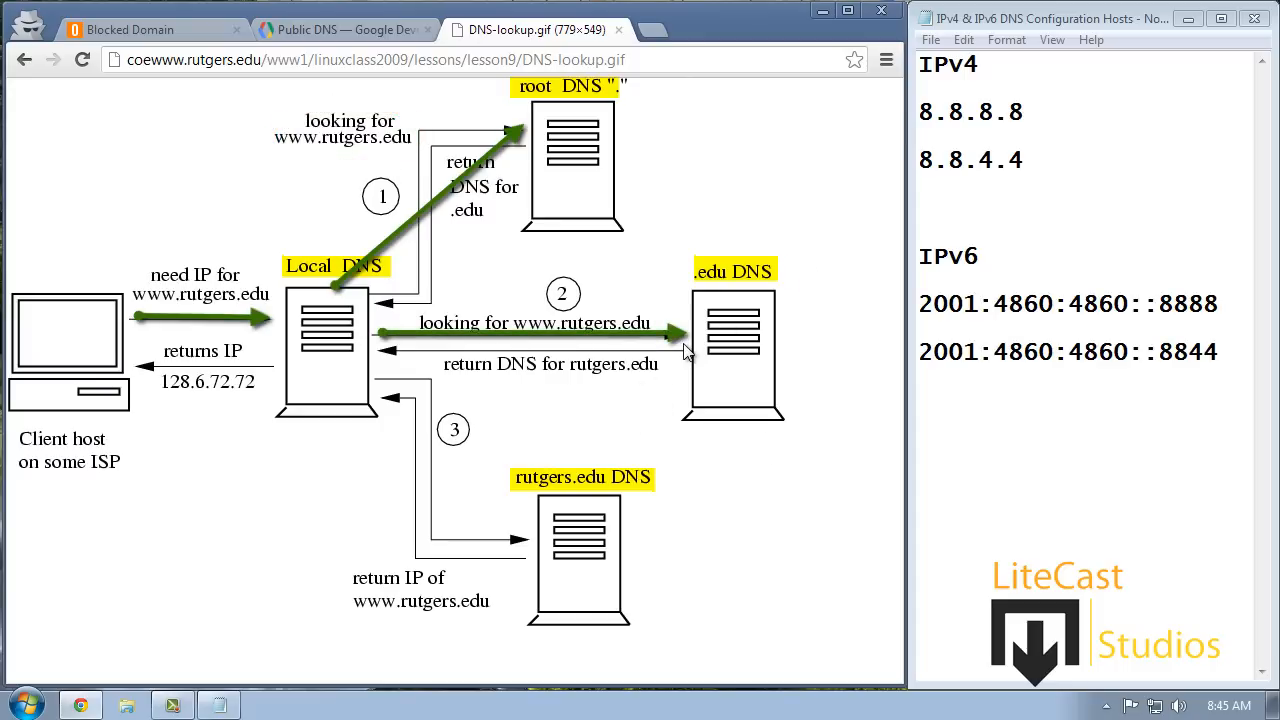
pyautogui.moveTo(760, 315)
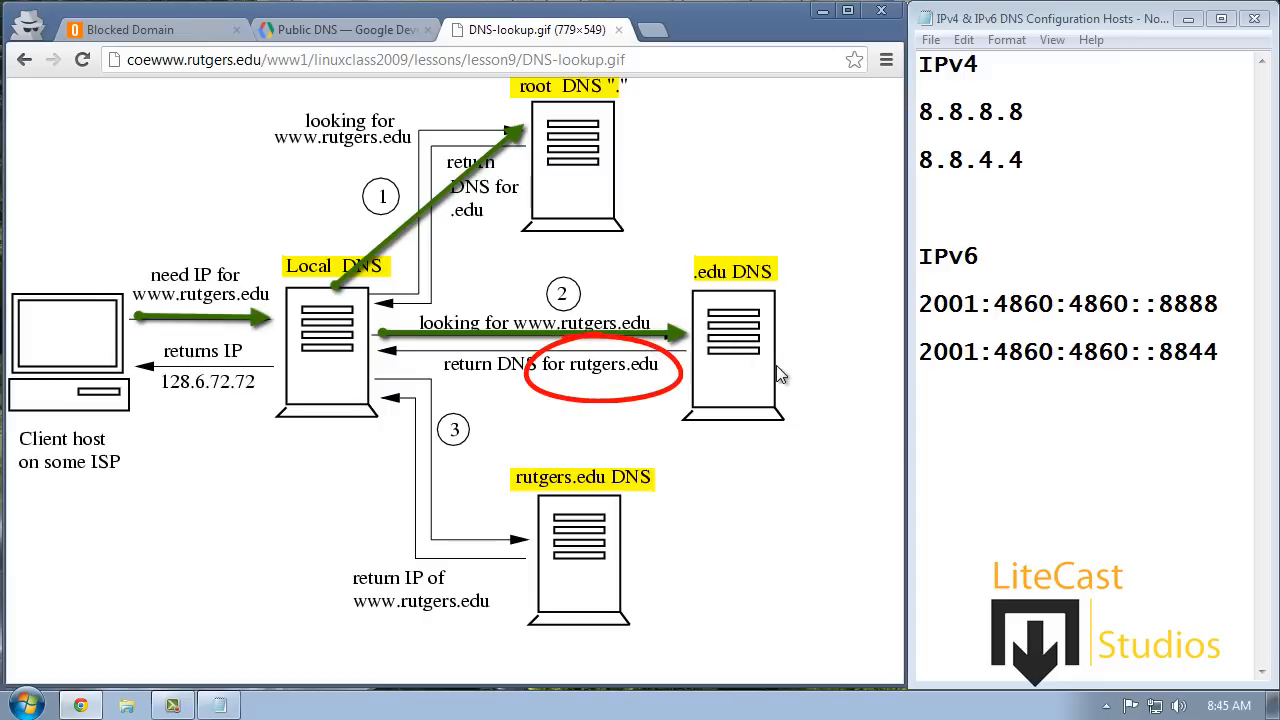
pyautogui.moveTo(387, 364)
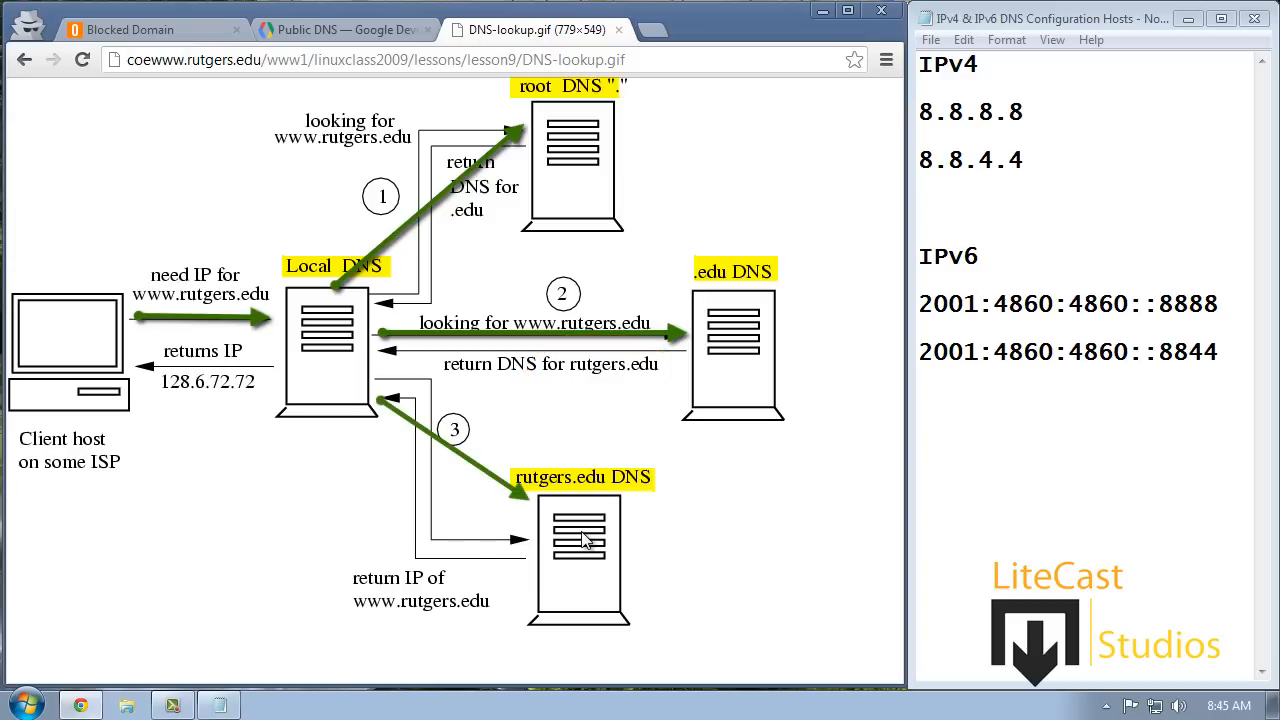
pyautogui.moveTo(528, 632)
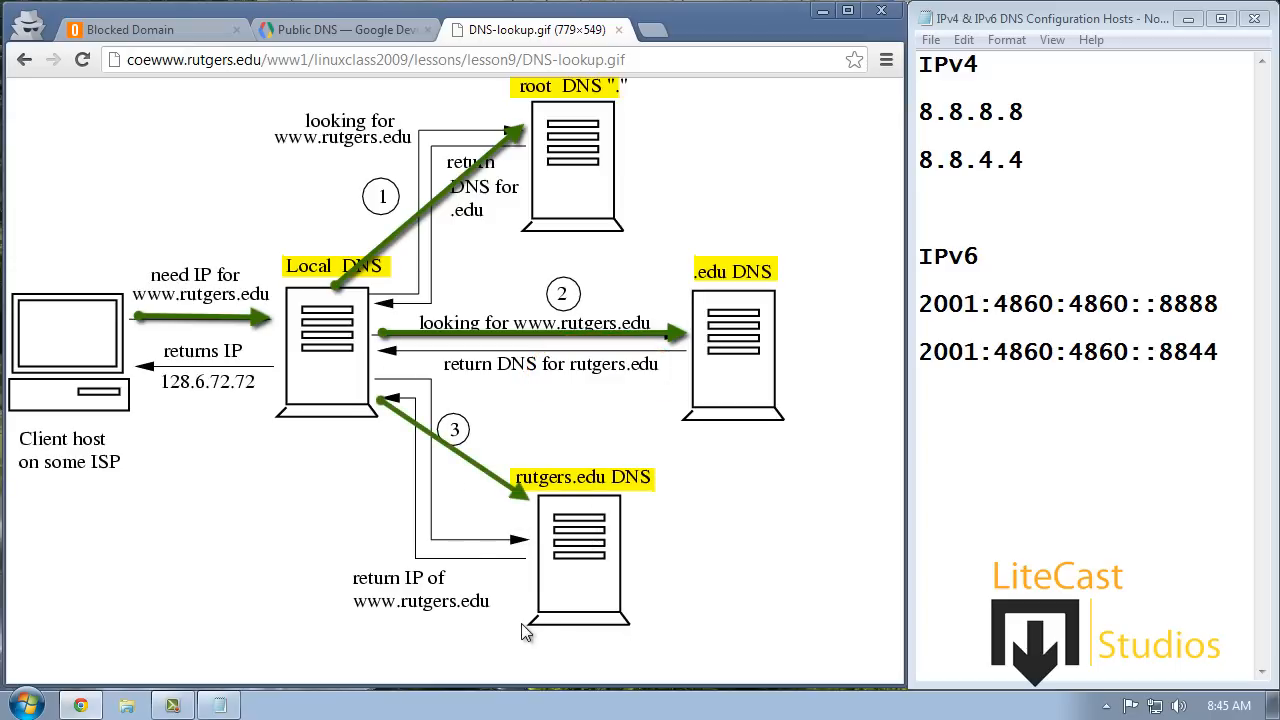
pyautogui.moveTo(503, 618)
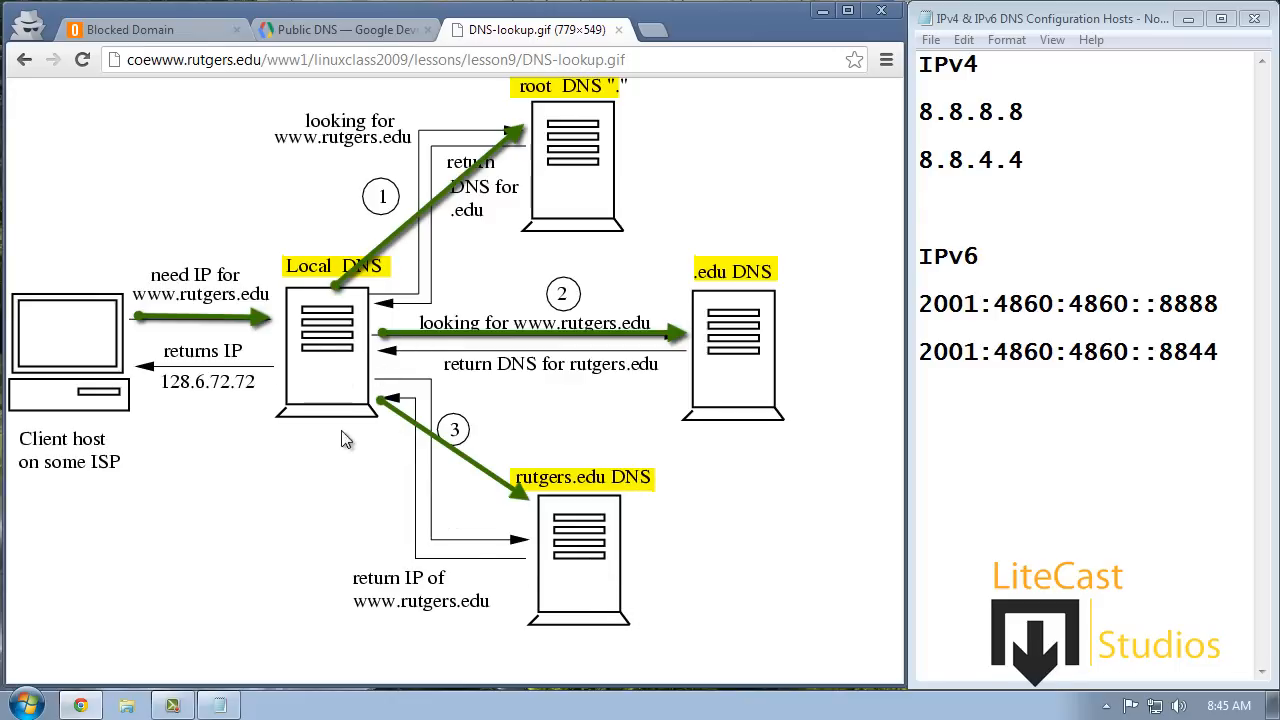
pyautogui.moveTo(305, 365)
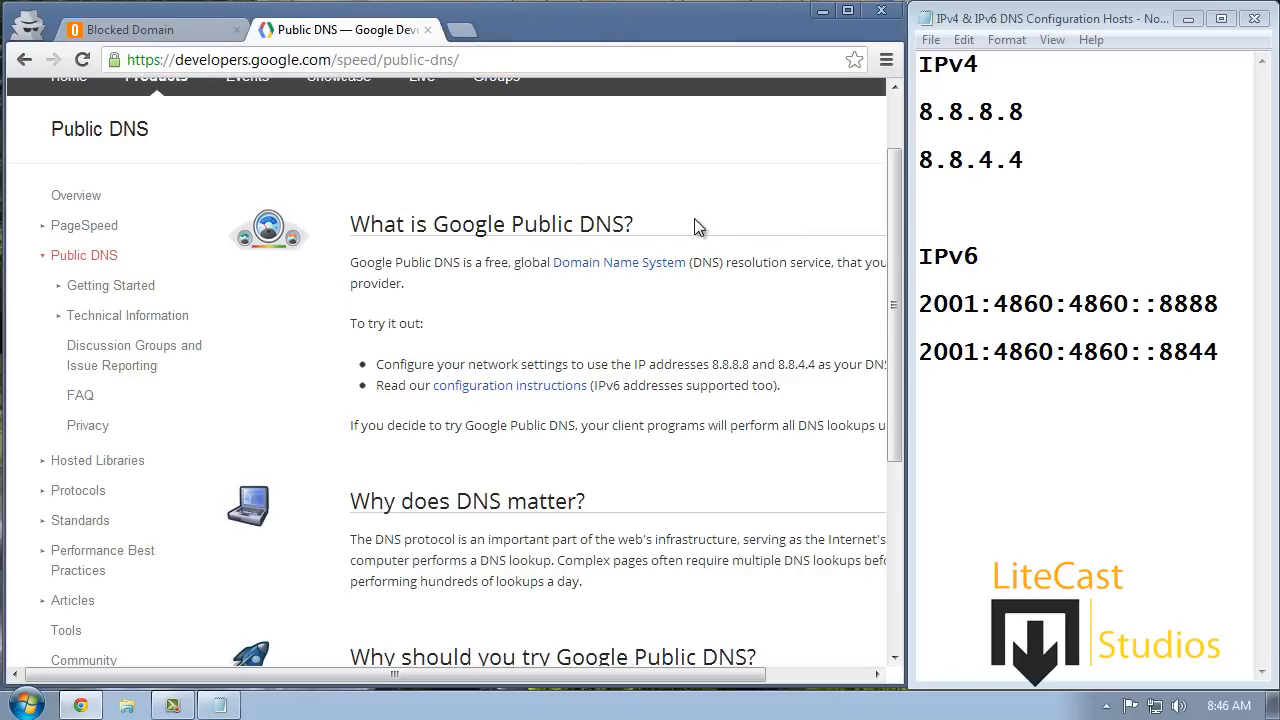
pyautogui.moveTo(659, 231)
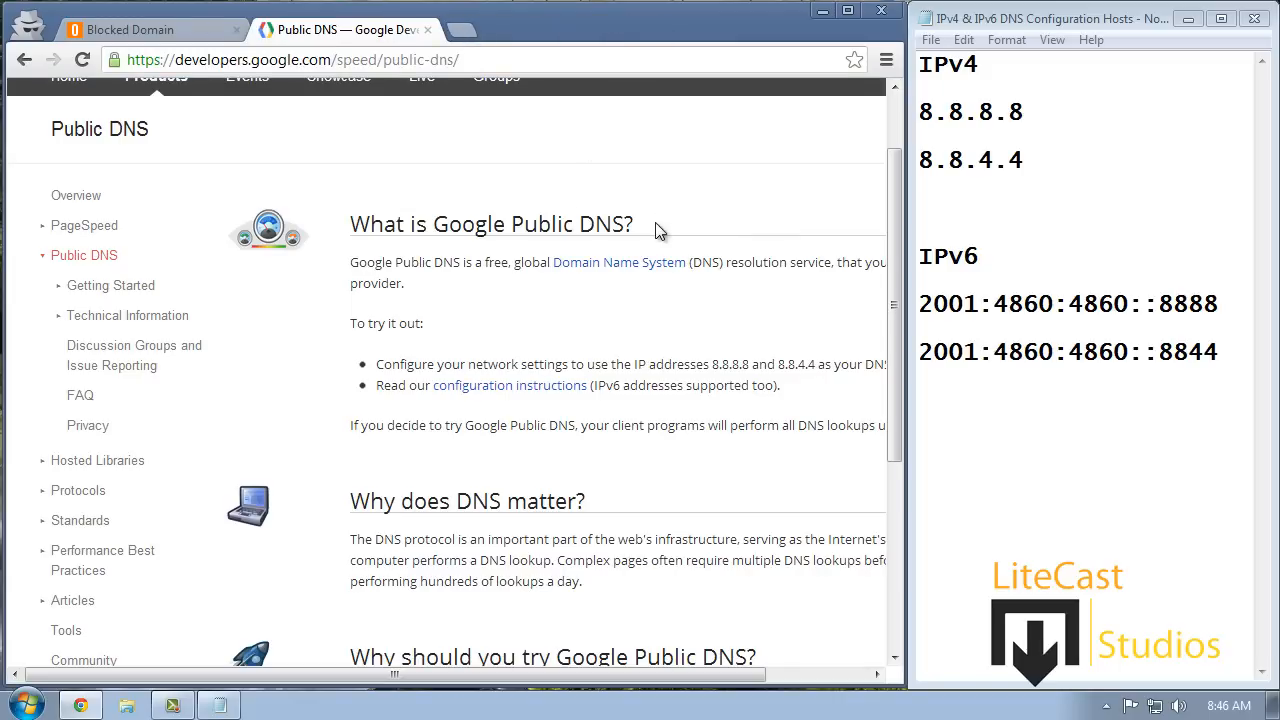
pyautogui.moveTo(612, 222)
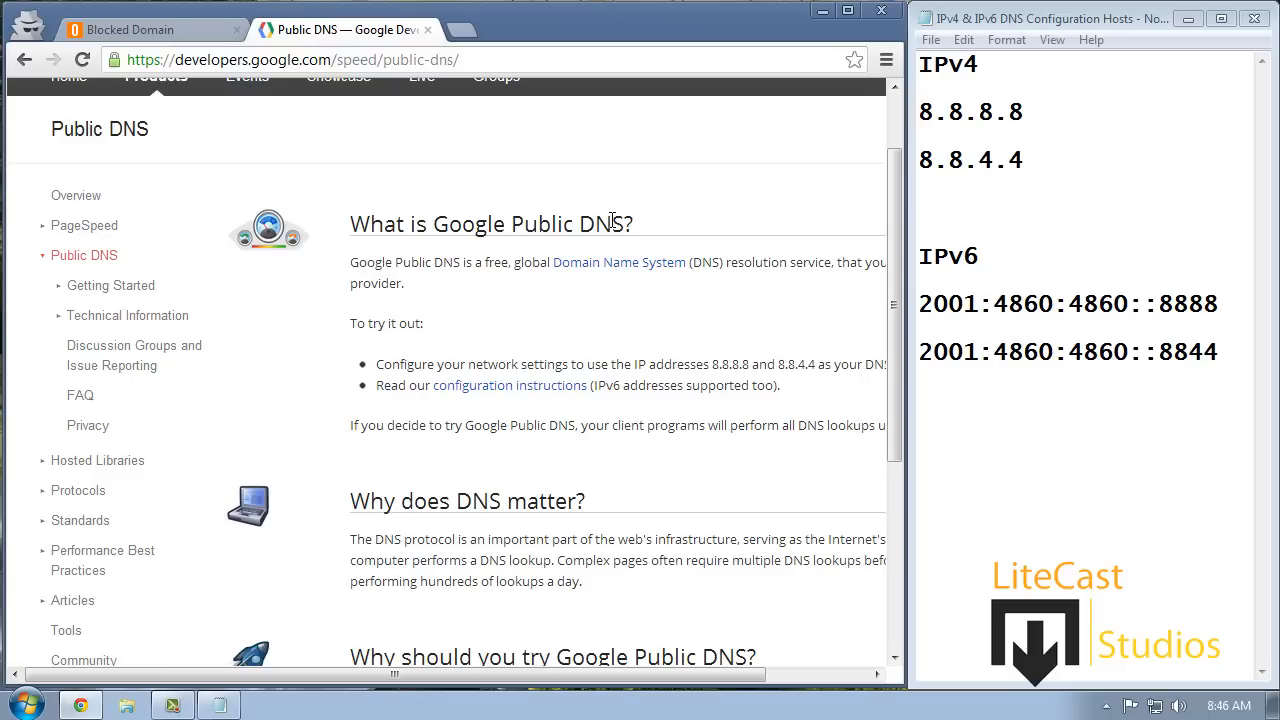
pyautogui.moveTo(813, 254)
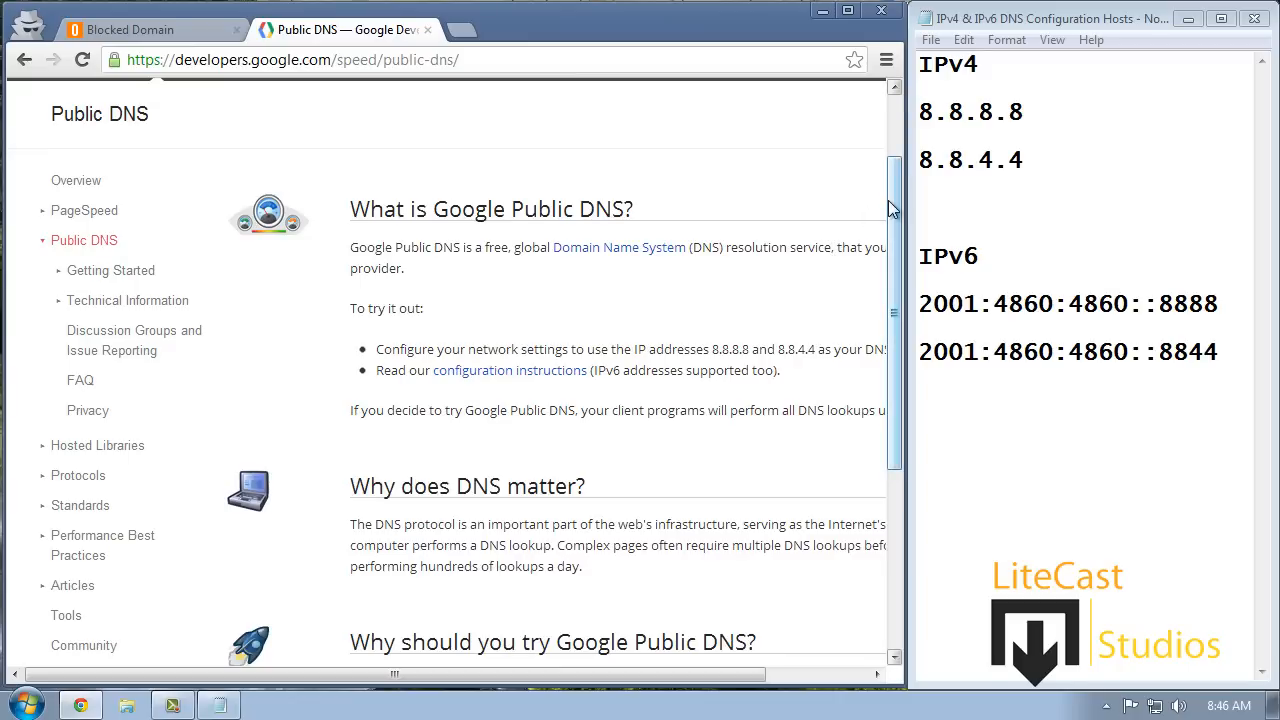
pyautogui.scroll(-3)
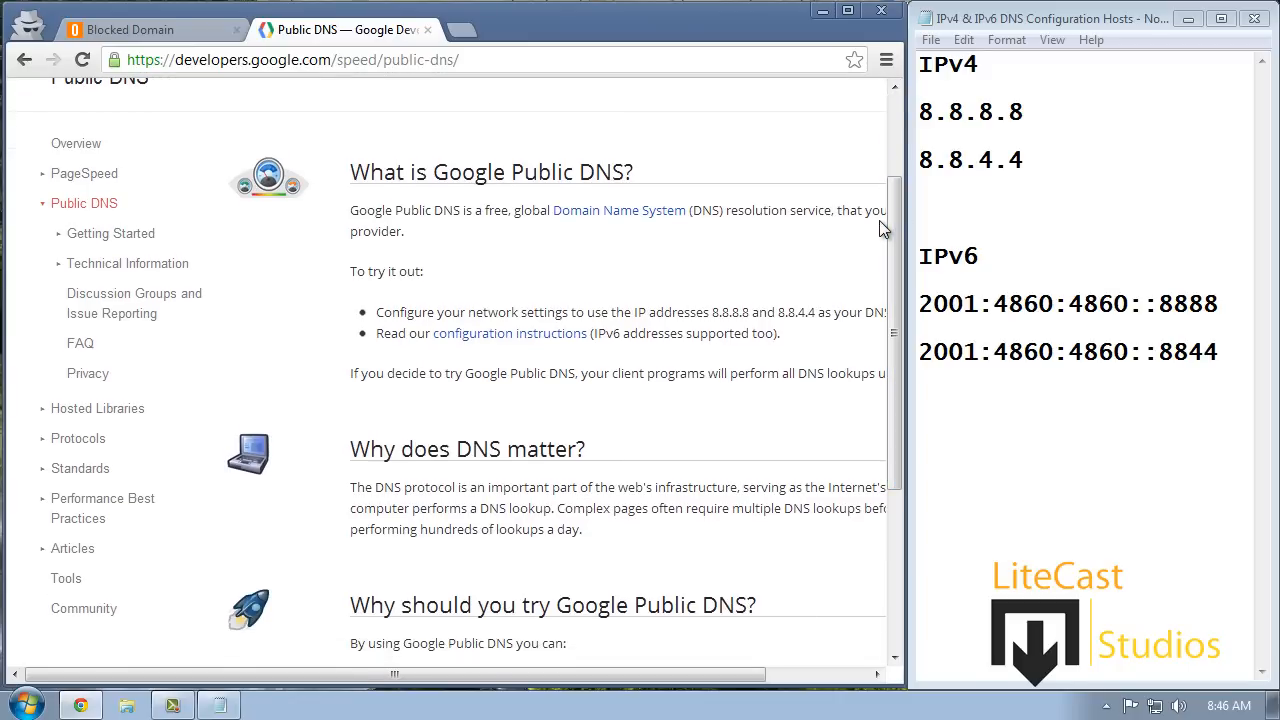
pyautogui.moveTo(628, 296)
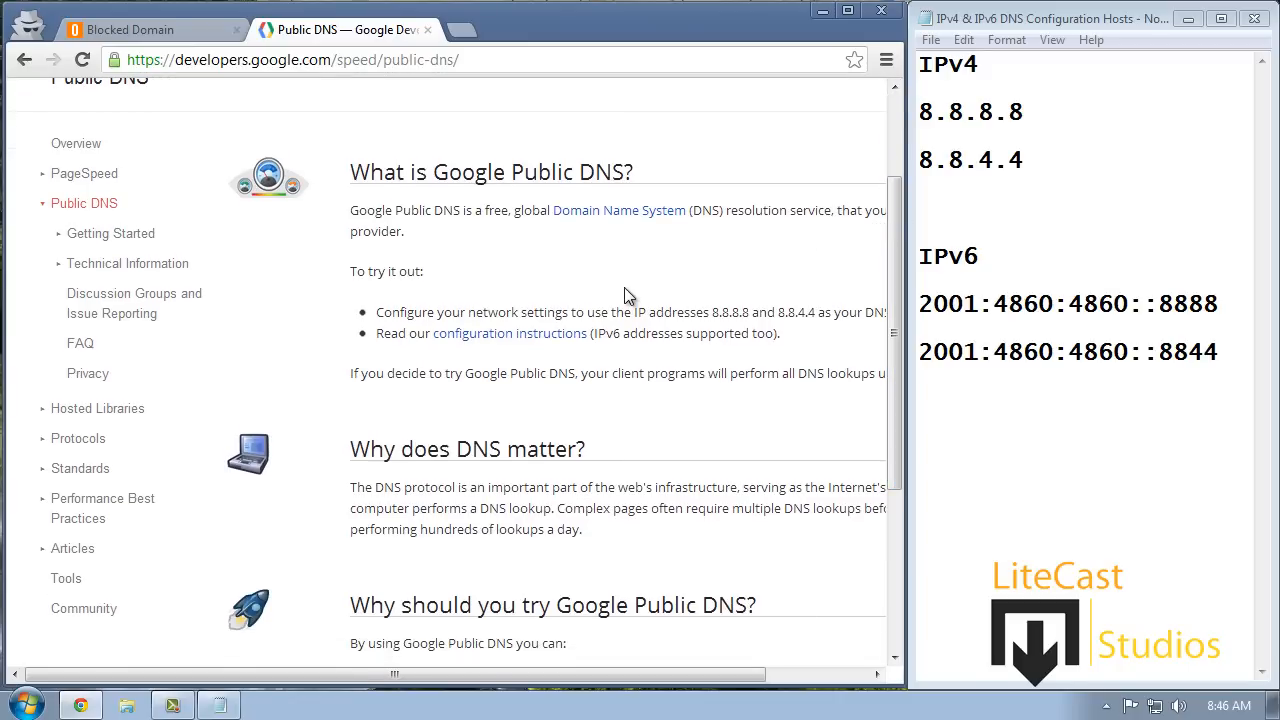
pyautogui.moveTo(745, 257)
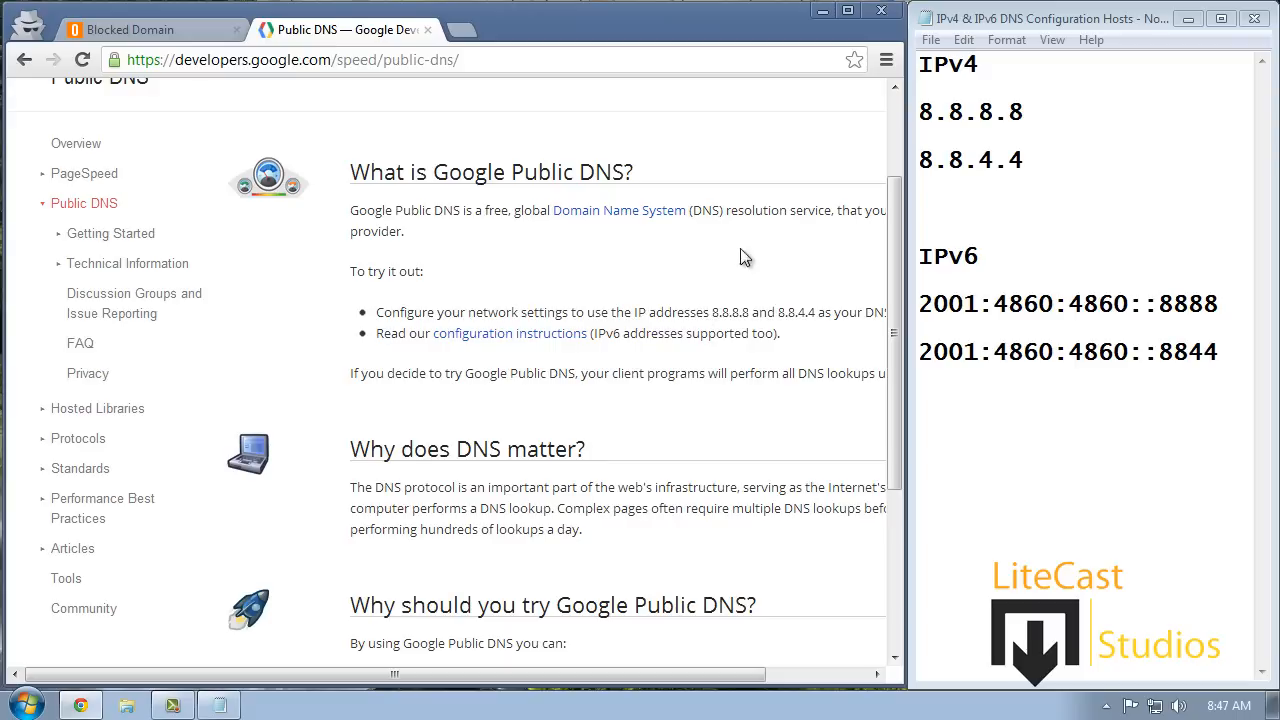
pyautogui.moveTo(562, 278)
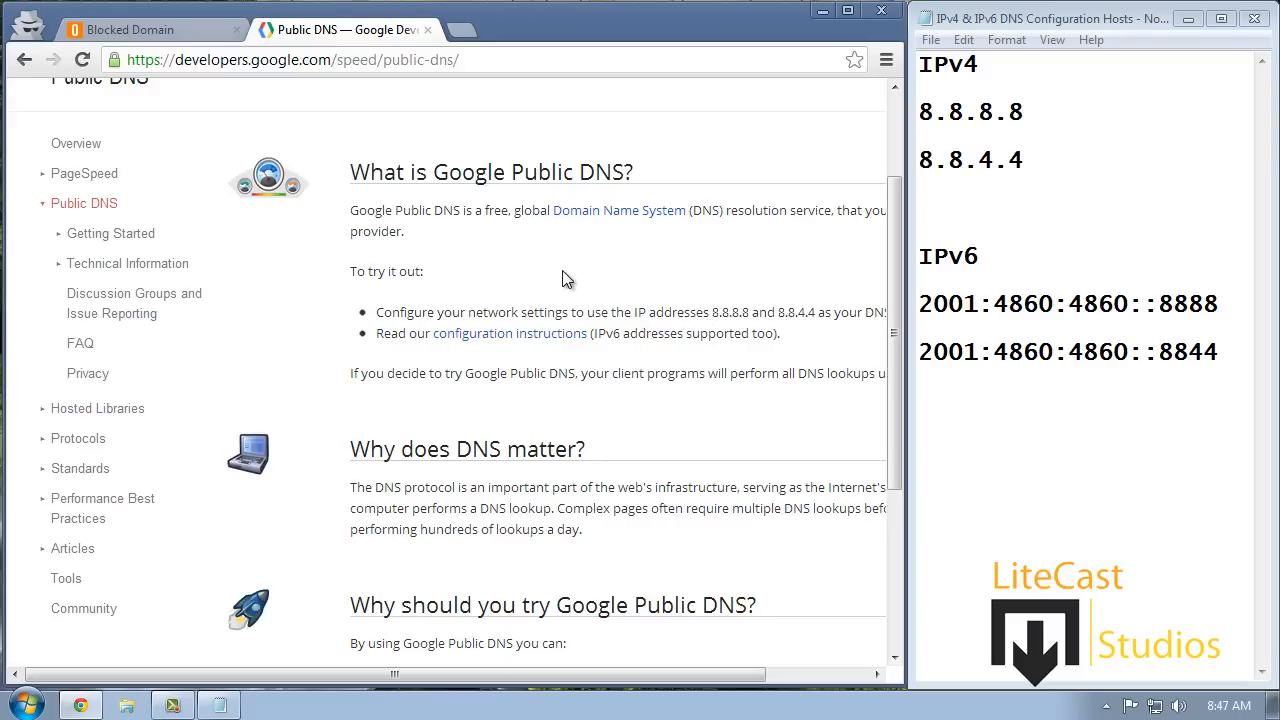
pyautogui.moveTo(668, 293)
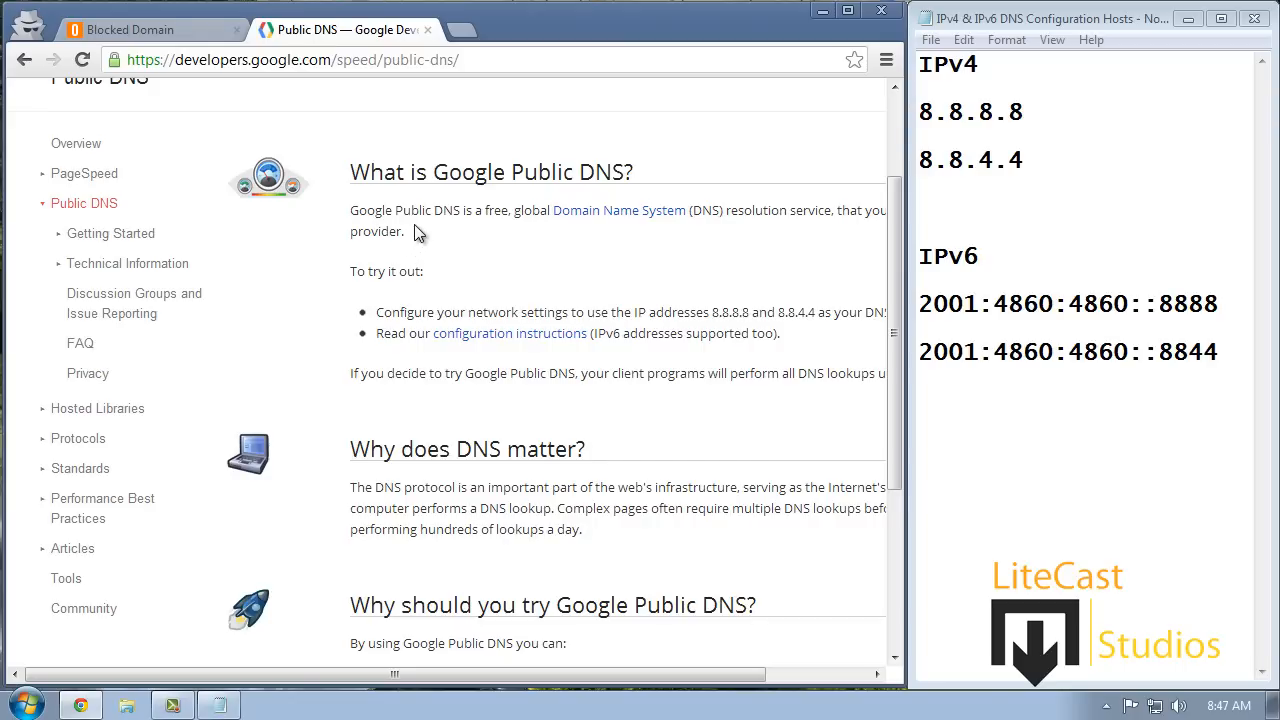
pyautogui.moveTo(472, 227)
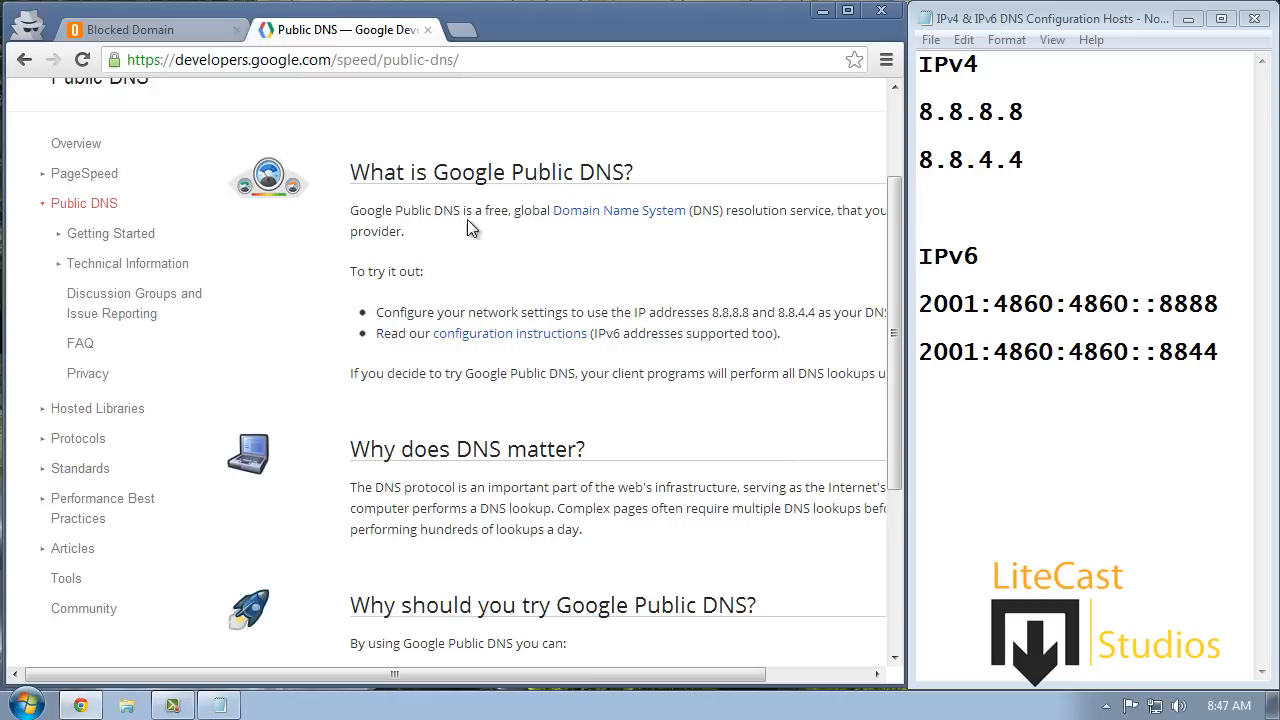
pyautogui.moveTo(613, 280)
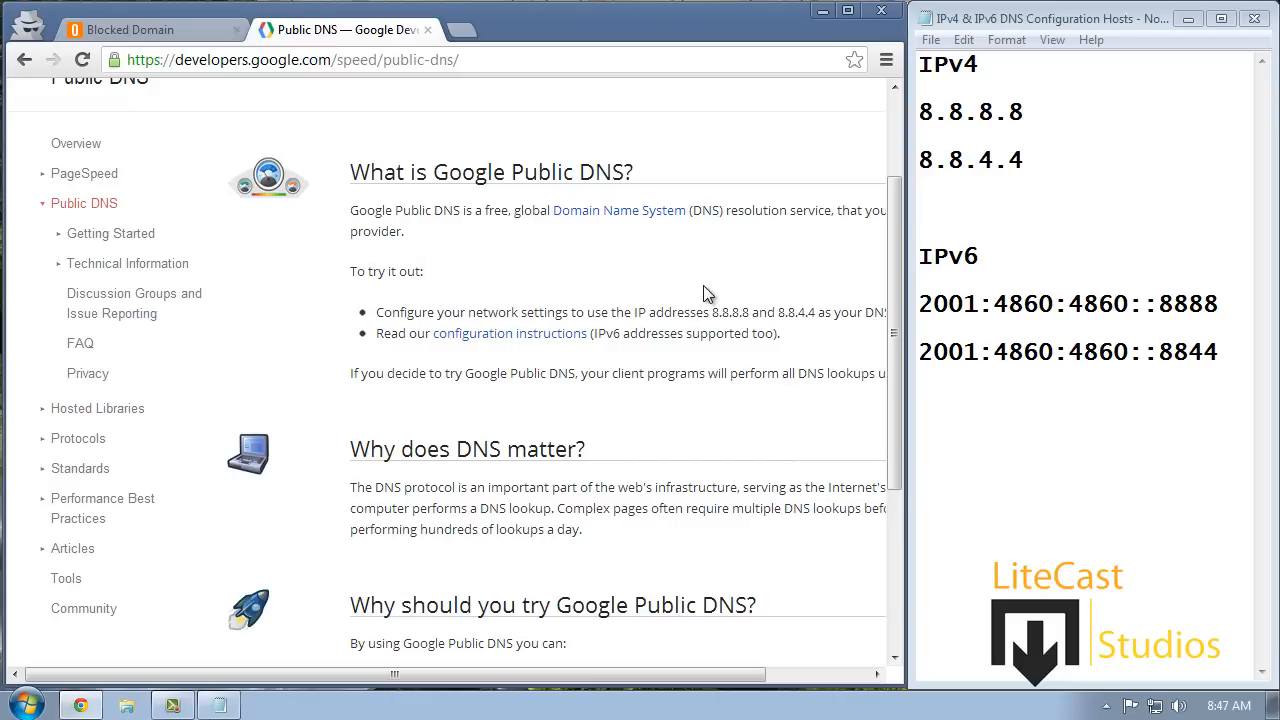
pyautogui.moveTo(728, 289)
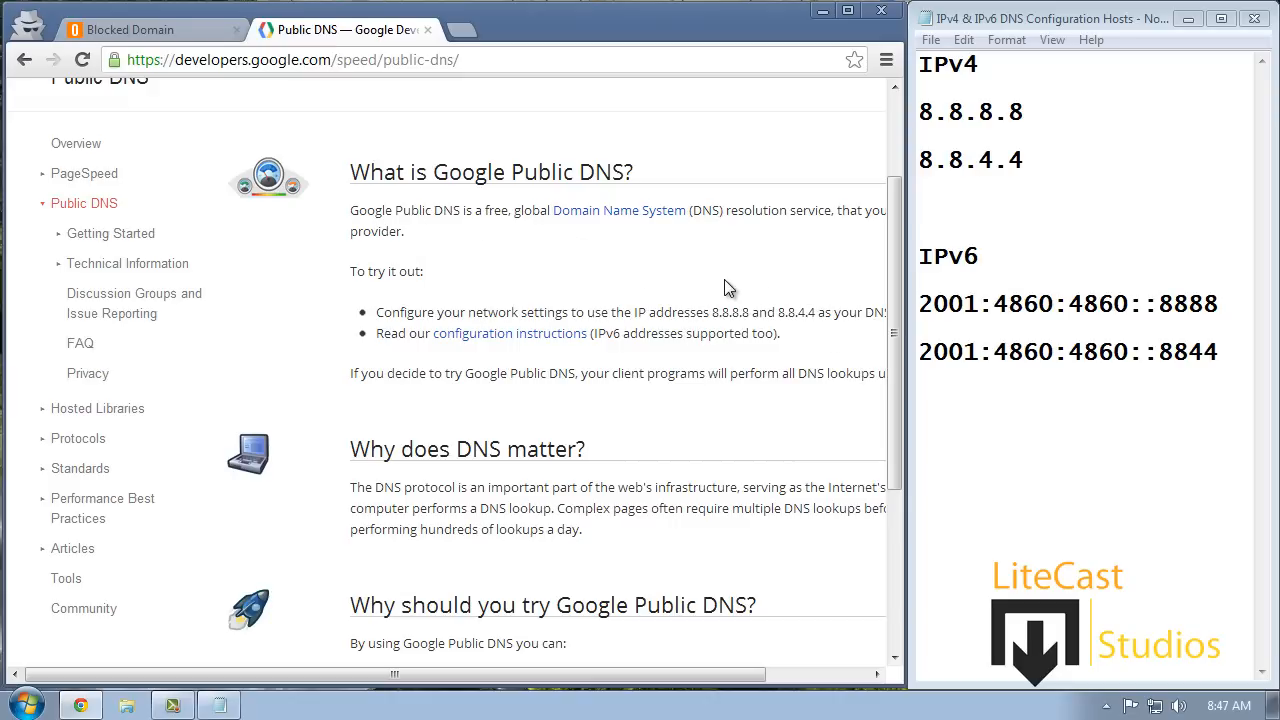
pyautogui.moveTo(713, 292)
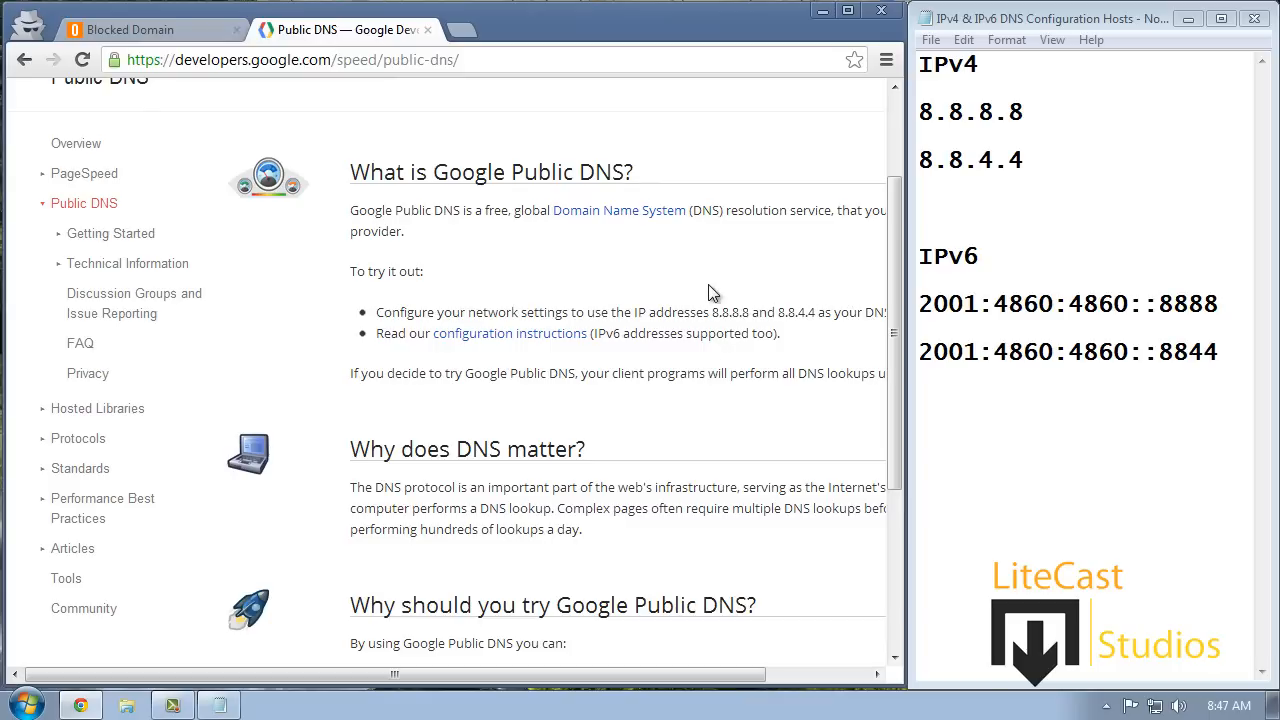
pyautogui.moveTo(465, 215)
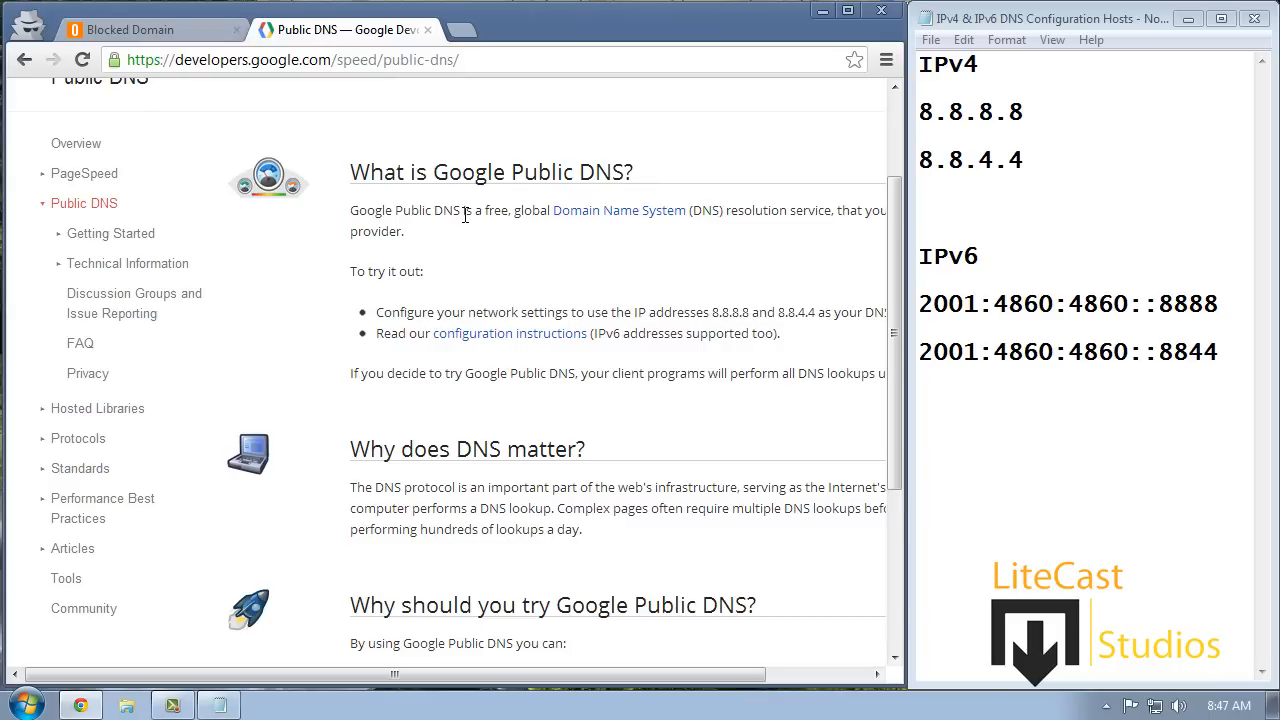
pyautogui.moveTo(520, 238)
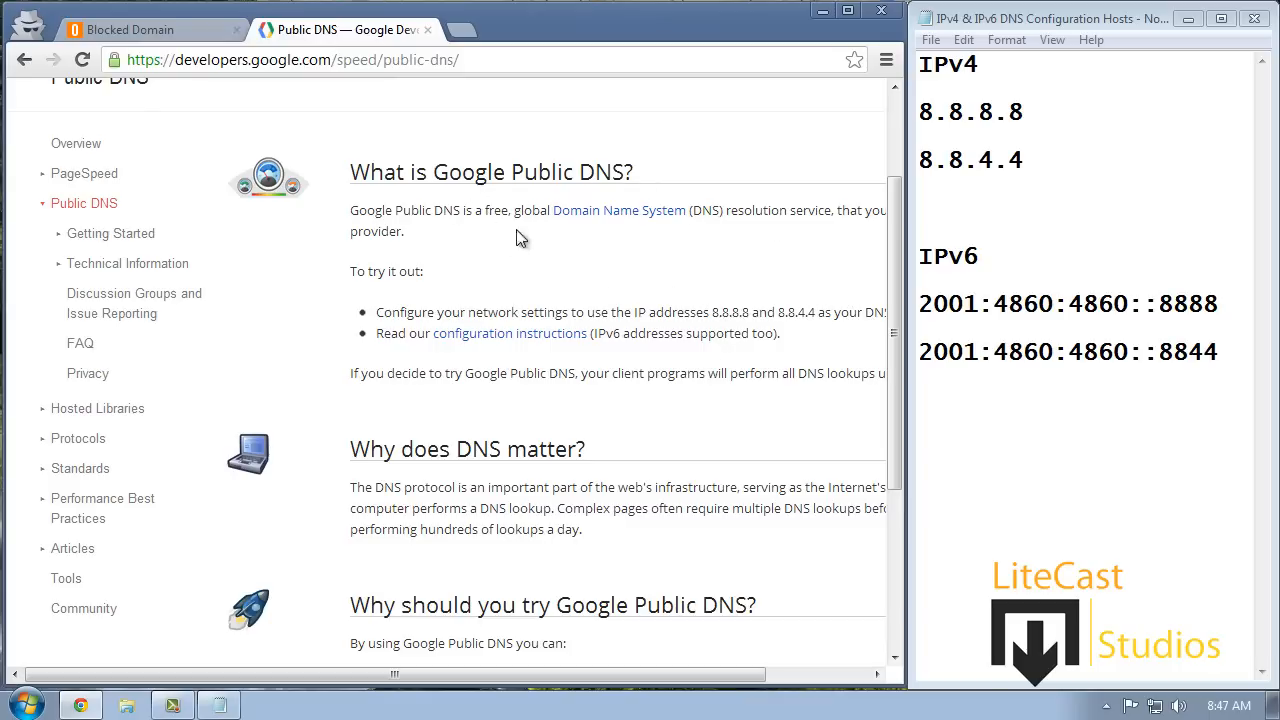
pyautogui.moveTo(733, 173)
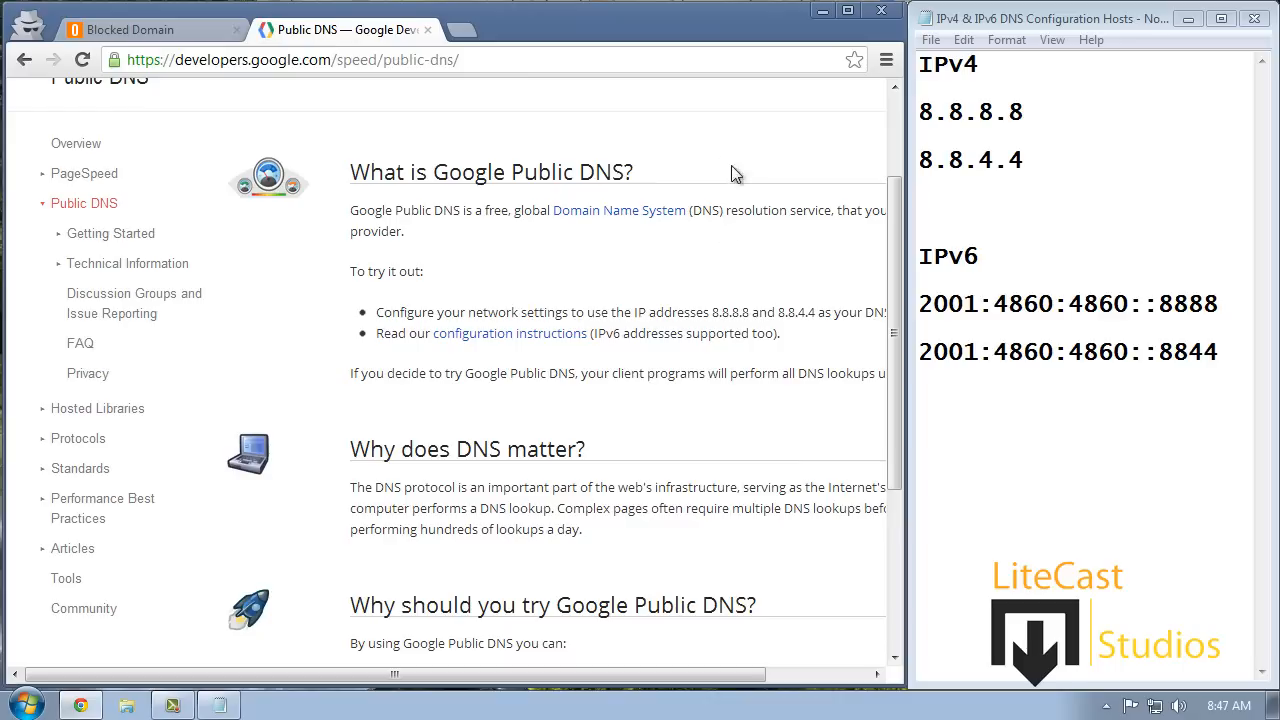
pyautogui.moveTo(733, 203)
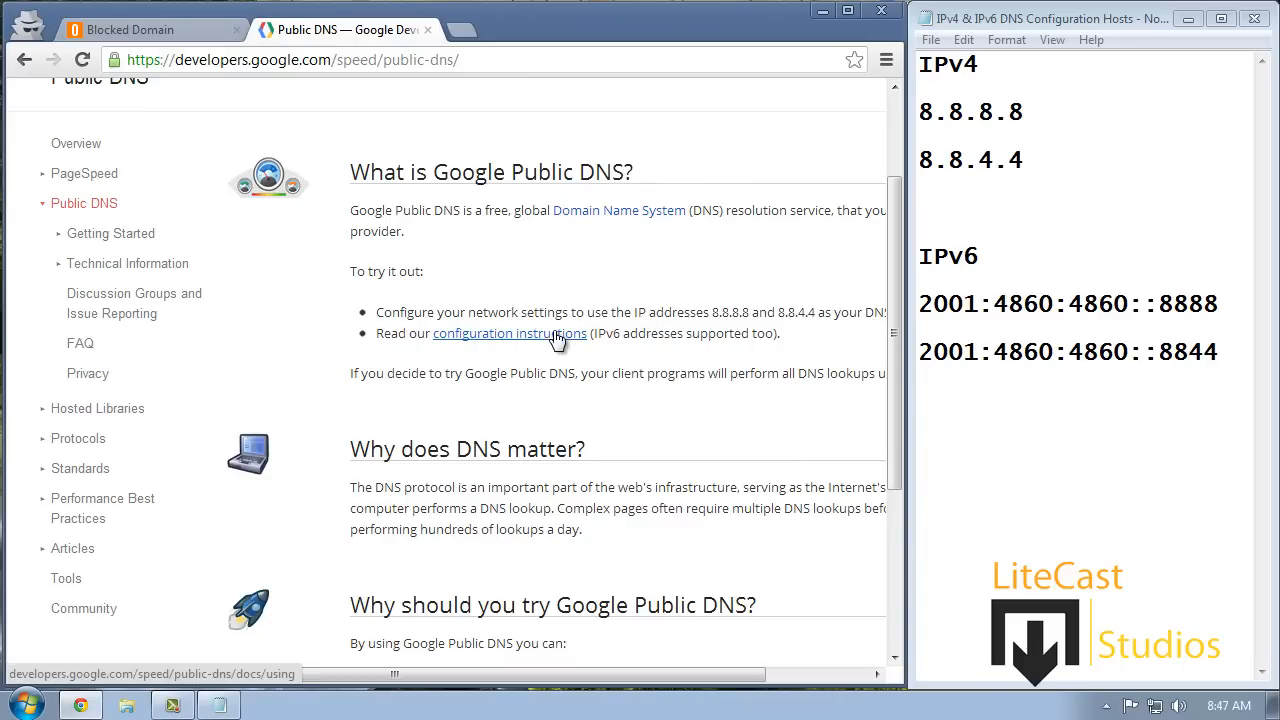
# - Open Google's Public DNS configuration instructions and scroll to the IPv4 and IPv6 addresses
pyautogui.click(509, 333)
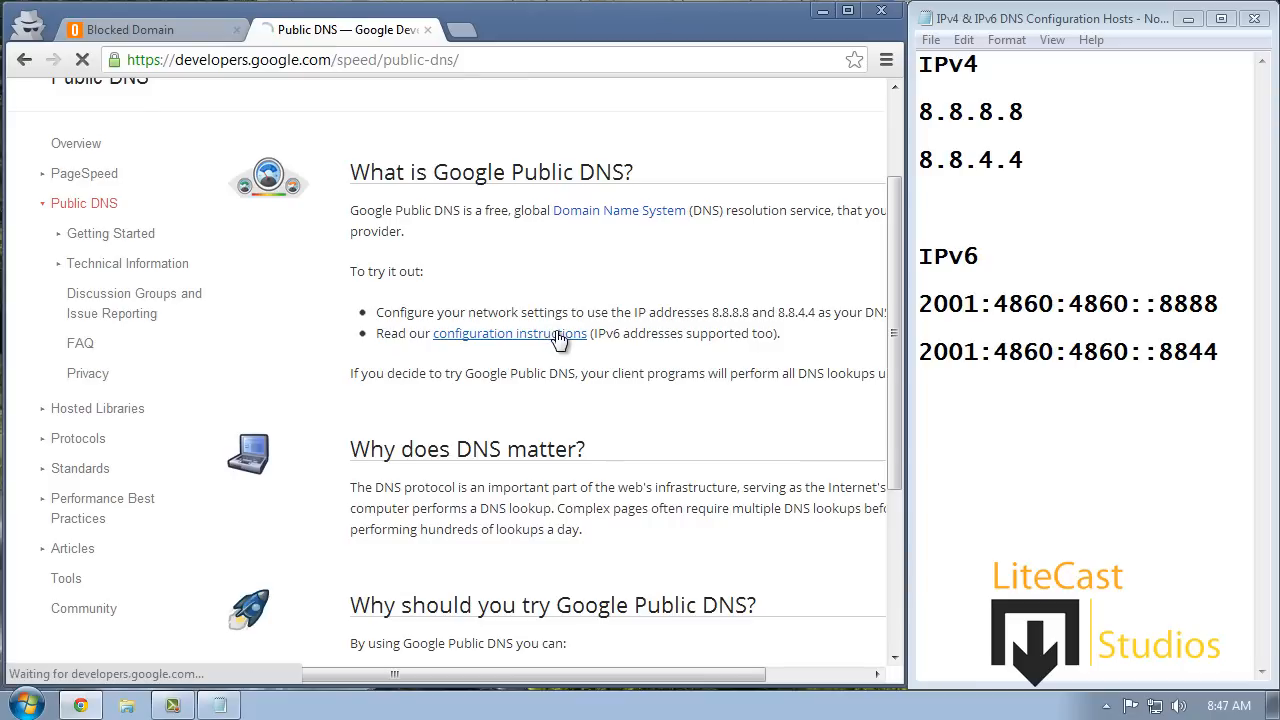
pyautogui.click(509, 333)
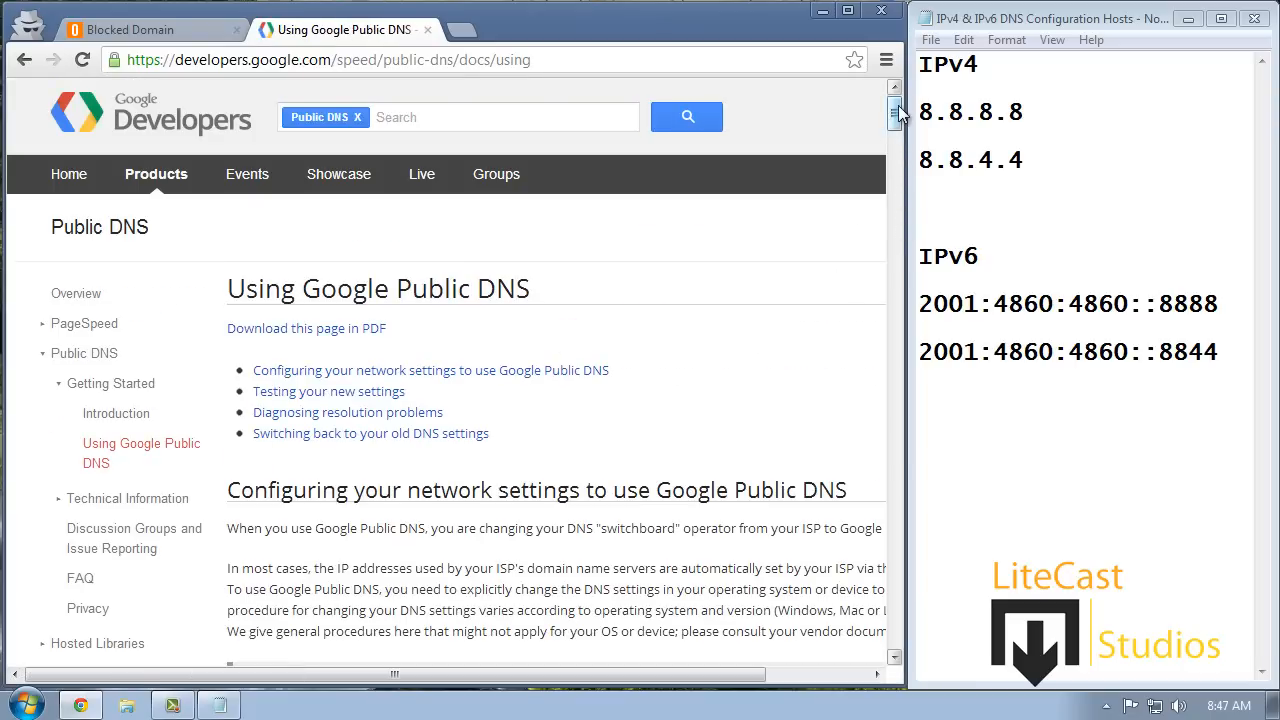
pyautogui.scroll(-3)
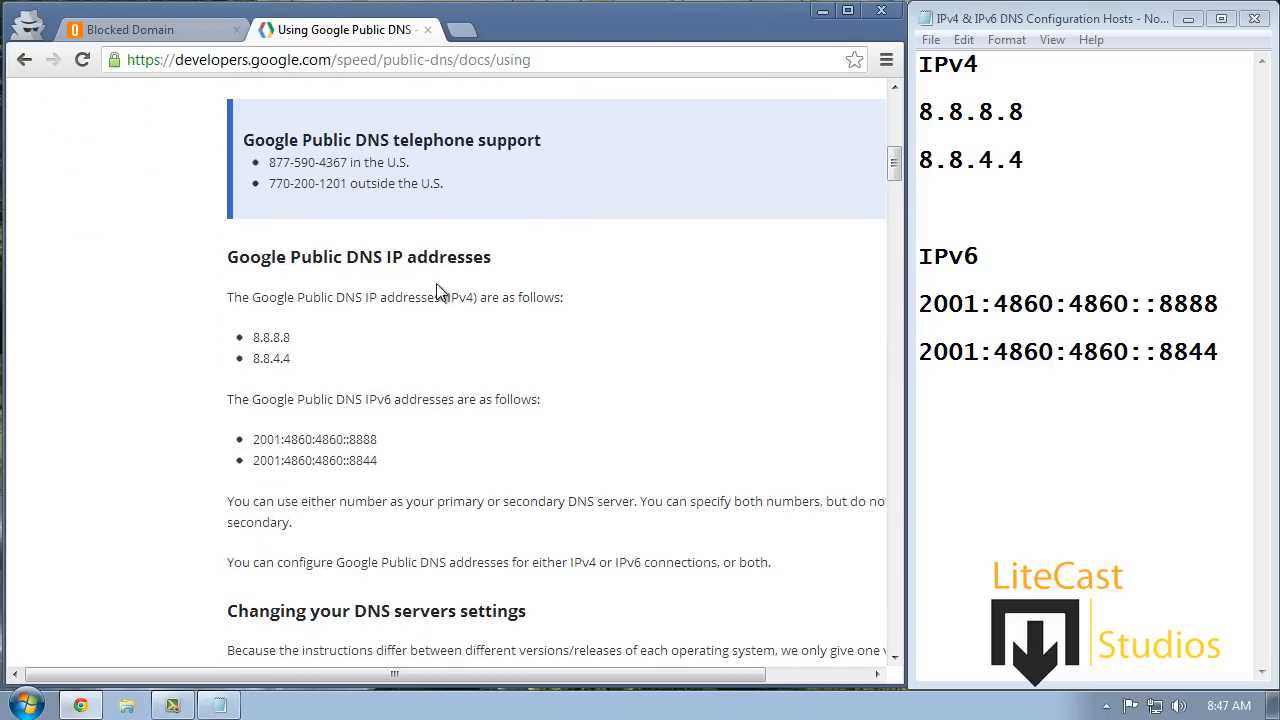
pyautogui.moveTo(503, 335)
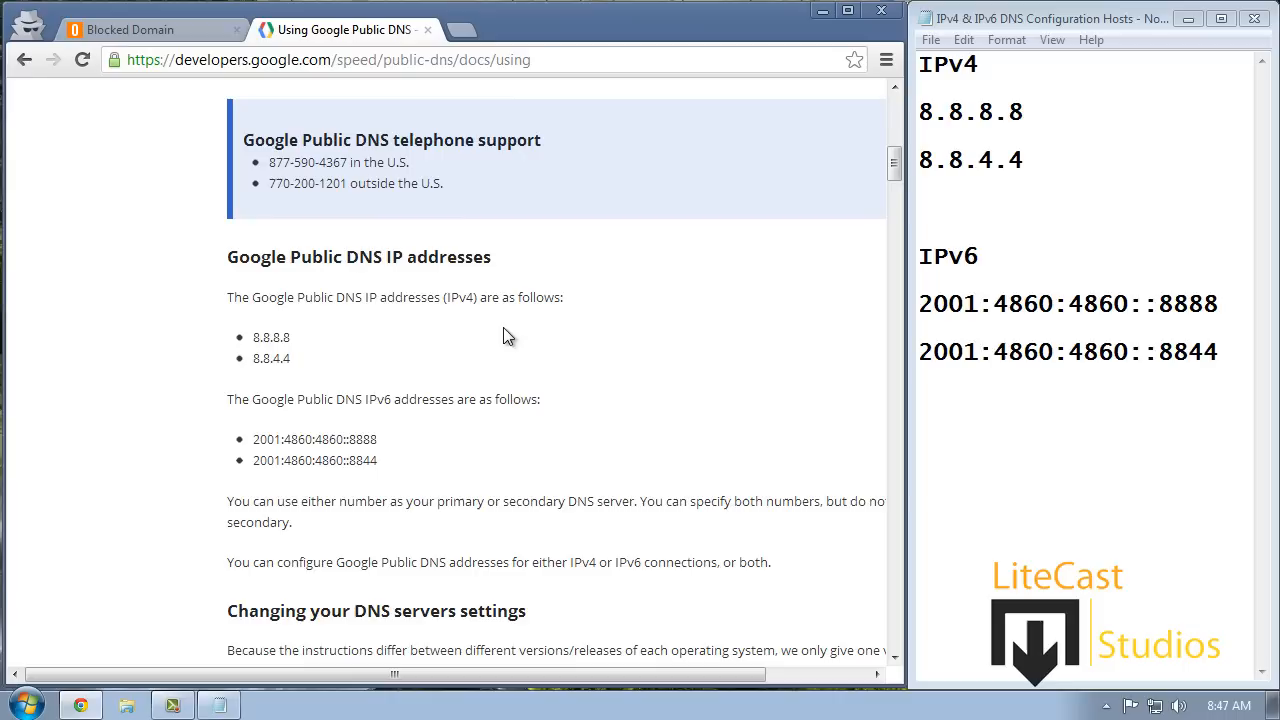
pyautogui.moveTo(498, 400)
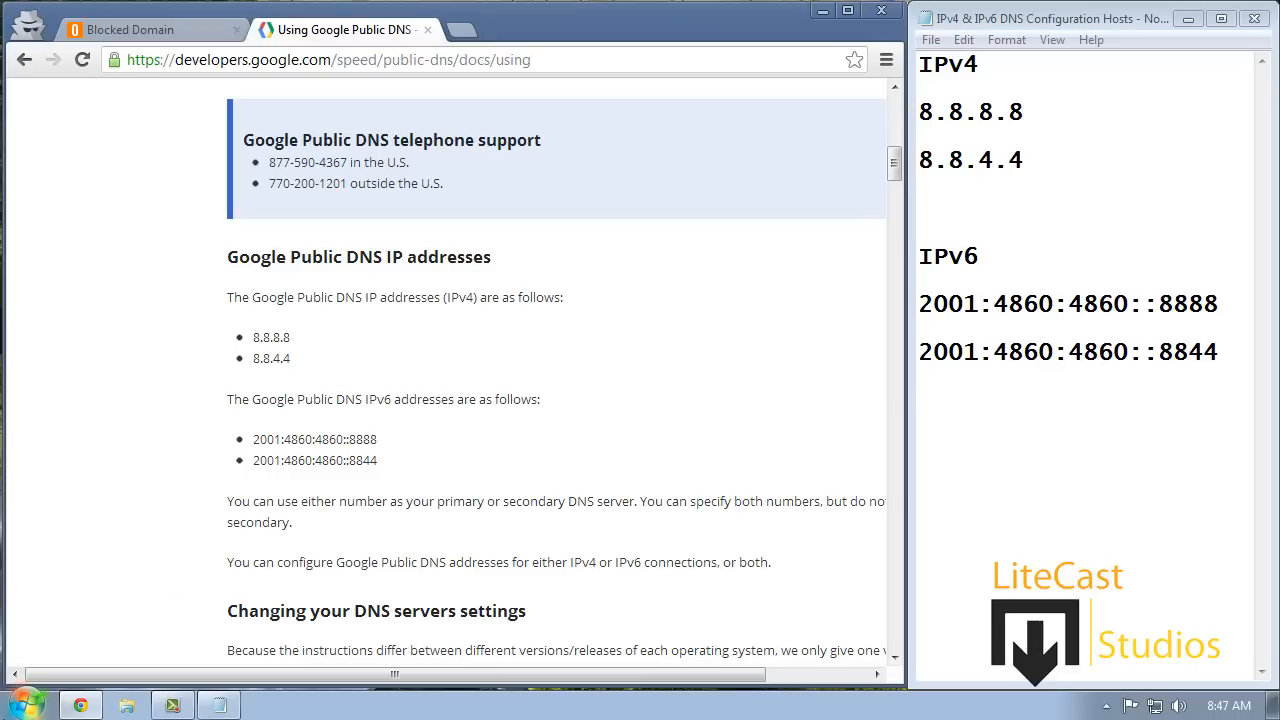
# - Go through Start and Control Panel to the Network and Sharing Center
pyautogui.click(18, 705)
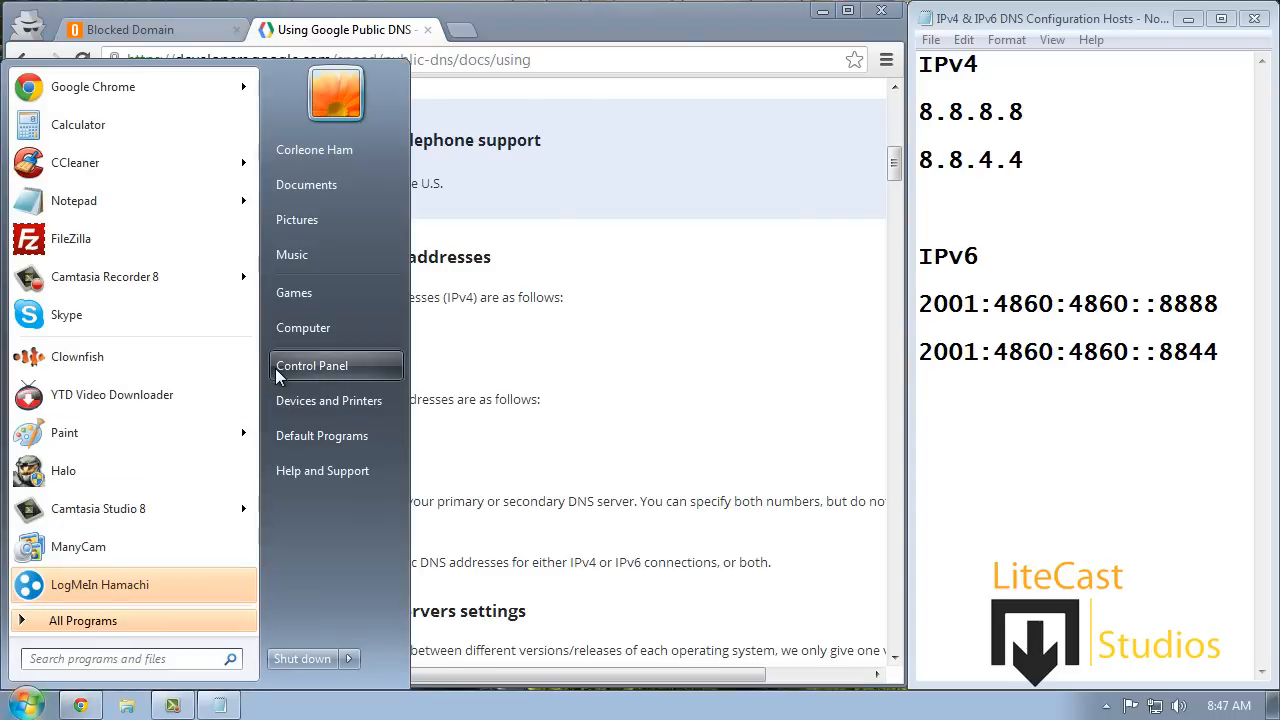
pyautogui.click(312, 365)
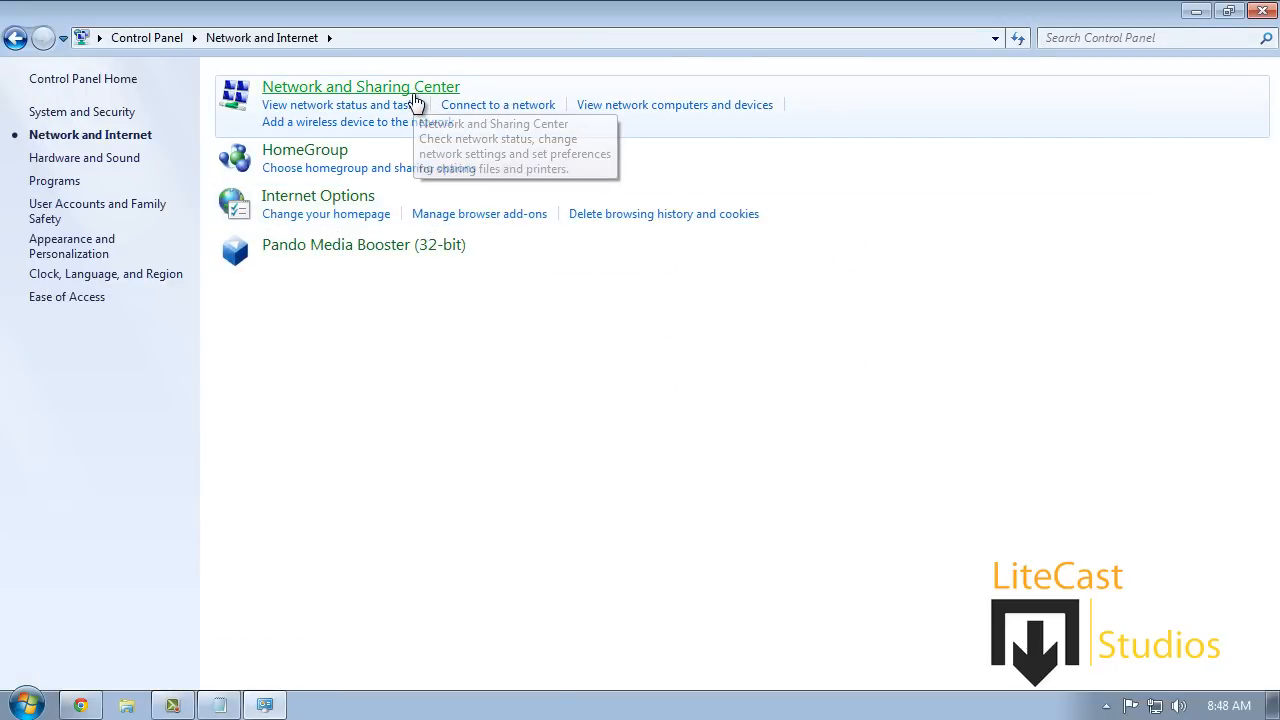
pyautogui.click(360, 87)
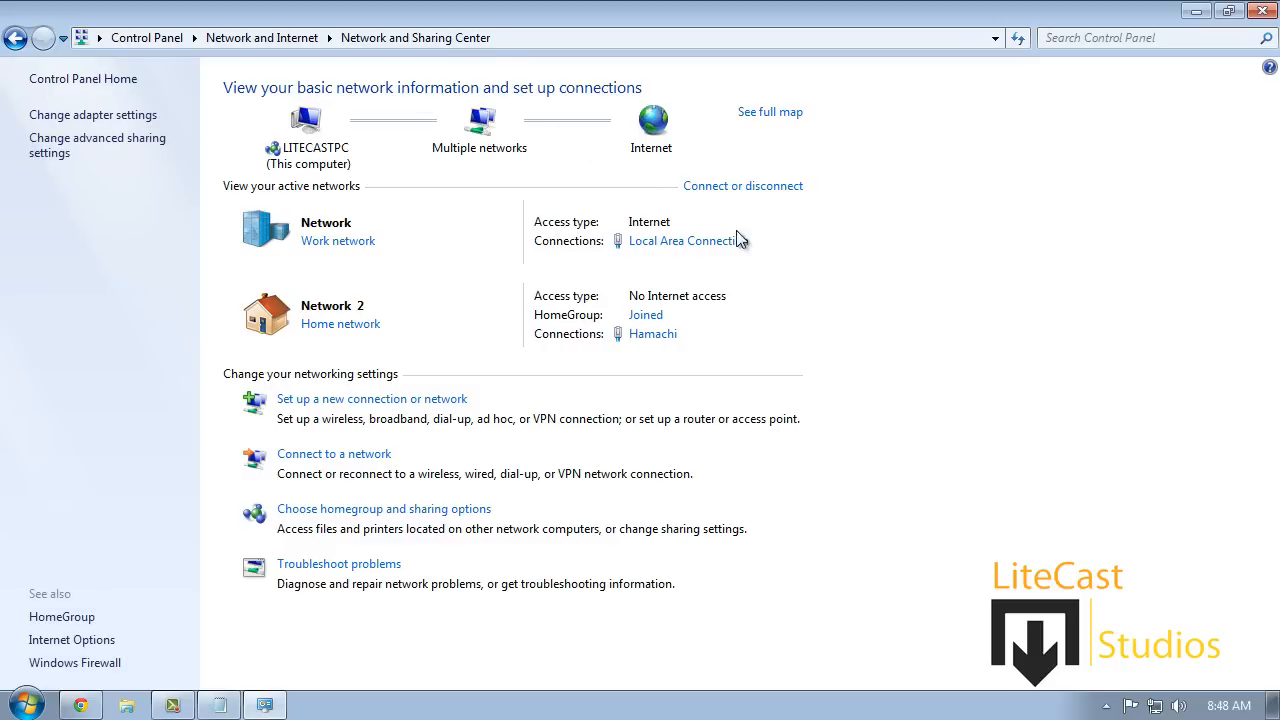
pyautogui.moveTo(640, 235)
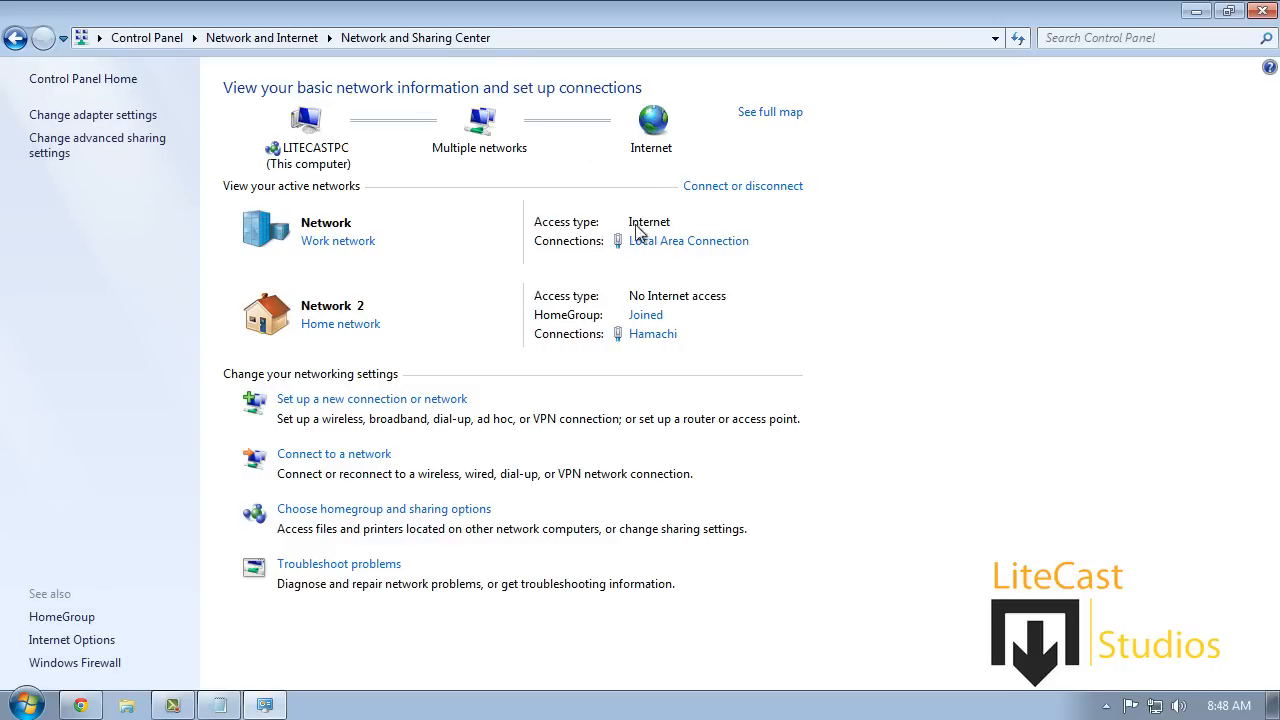
pyautogui.moveTo(603, 248)
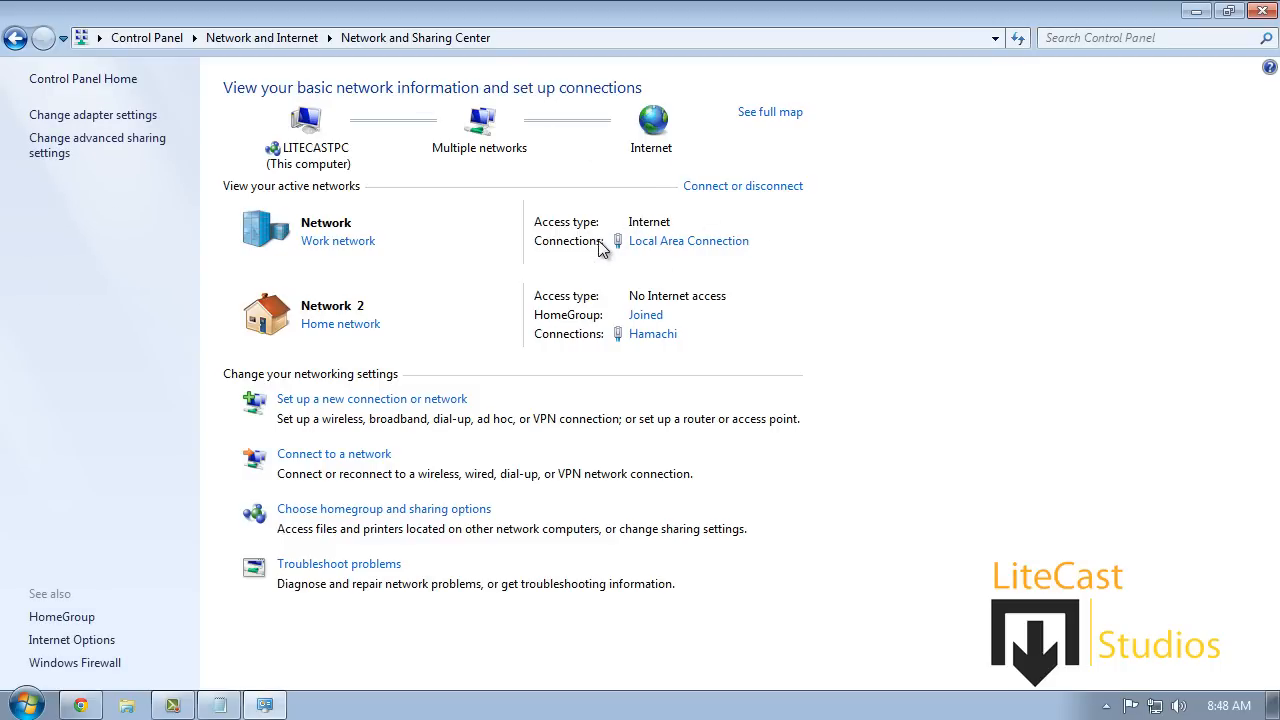
pyautogui.moveTo(608, 244)
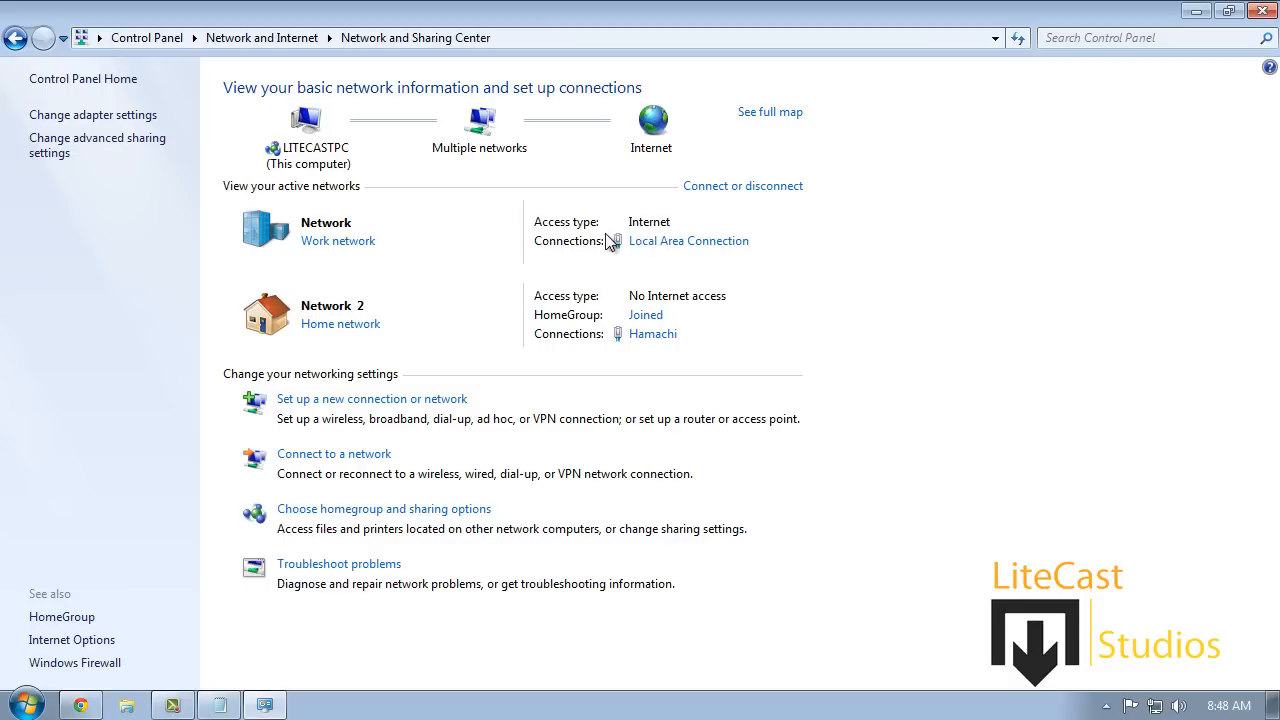
pyautogui.moveTo(665, 250)
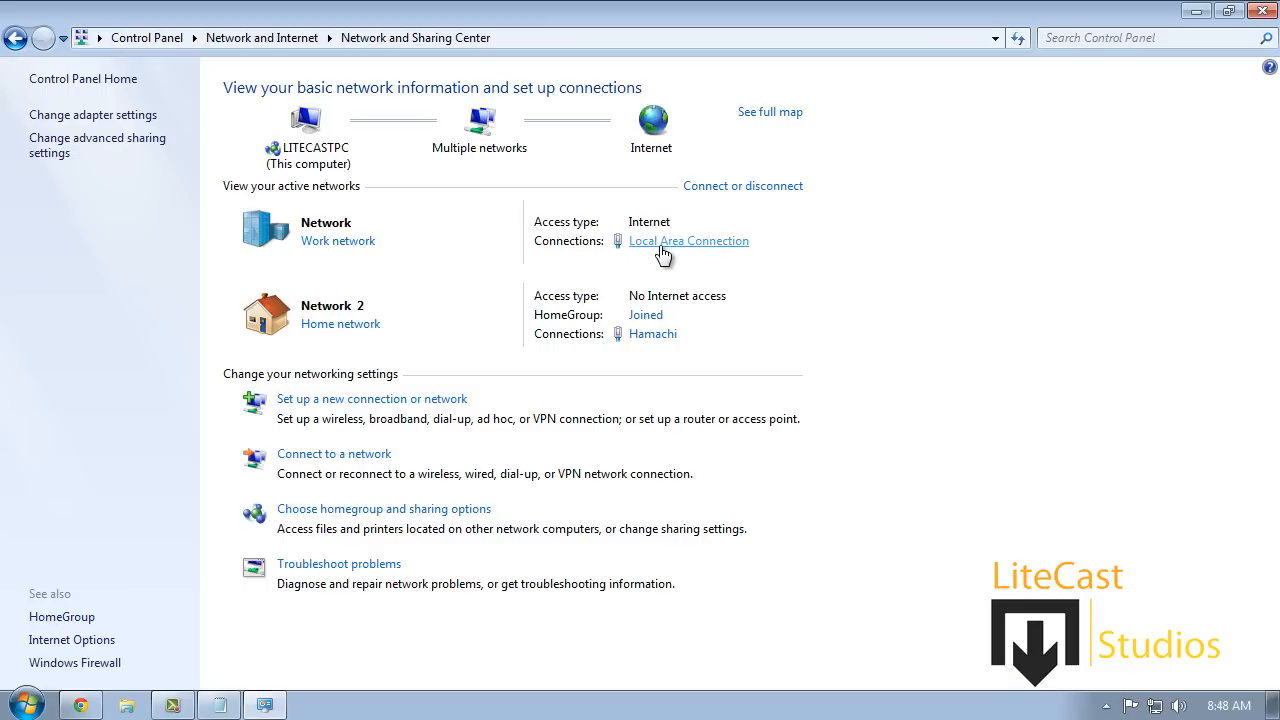
pyautogui.click(688, 240)
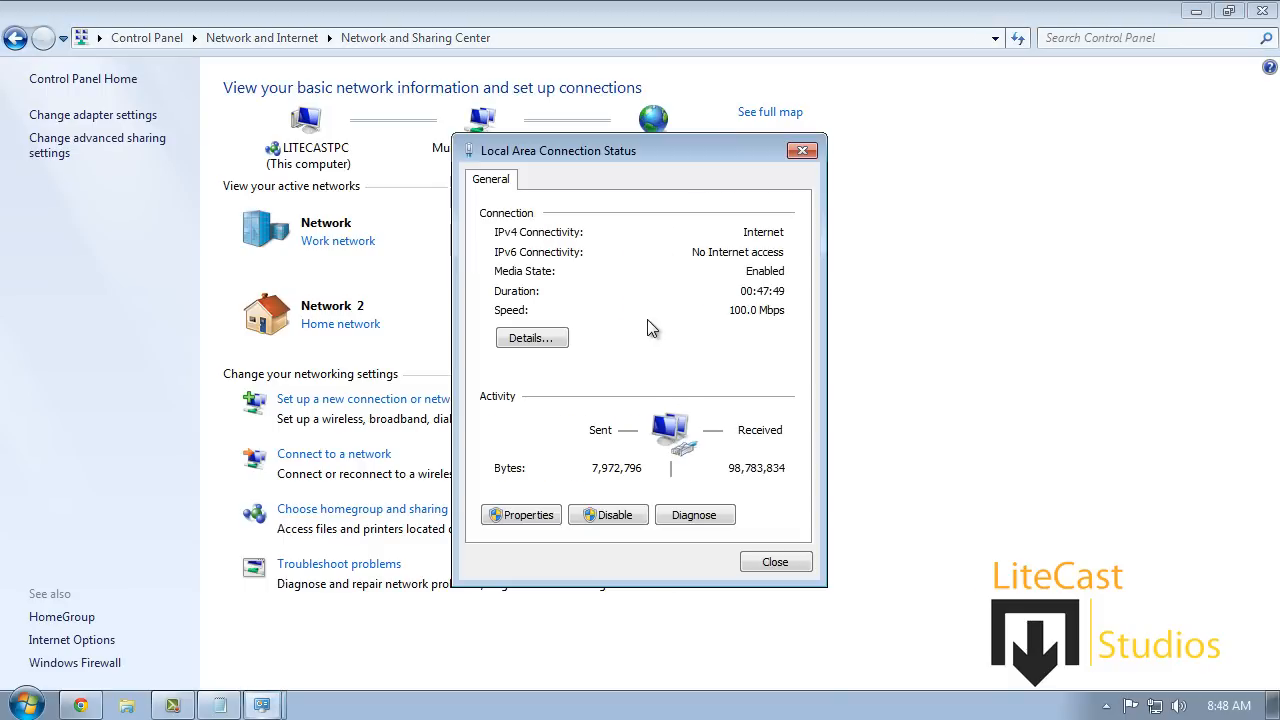
pyautogui.moveTo(497, 250)
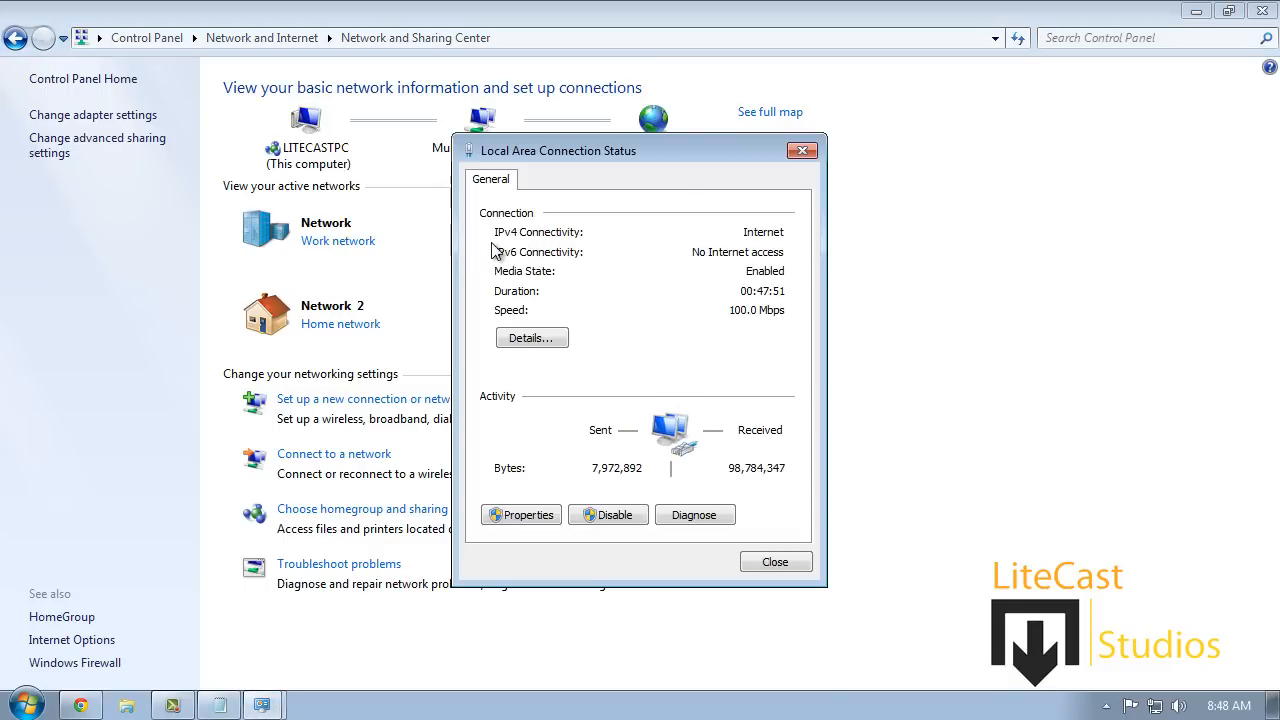
pyautogui.moveTo(783, 251)
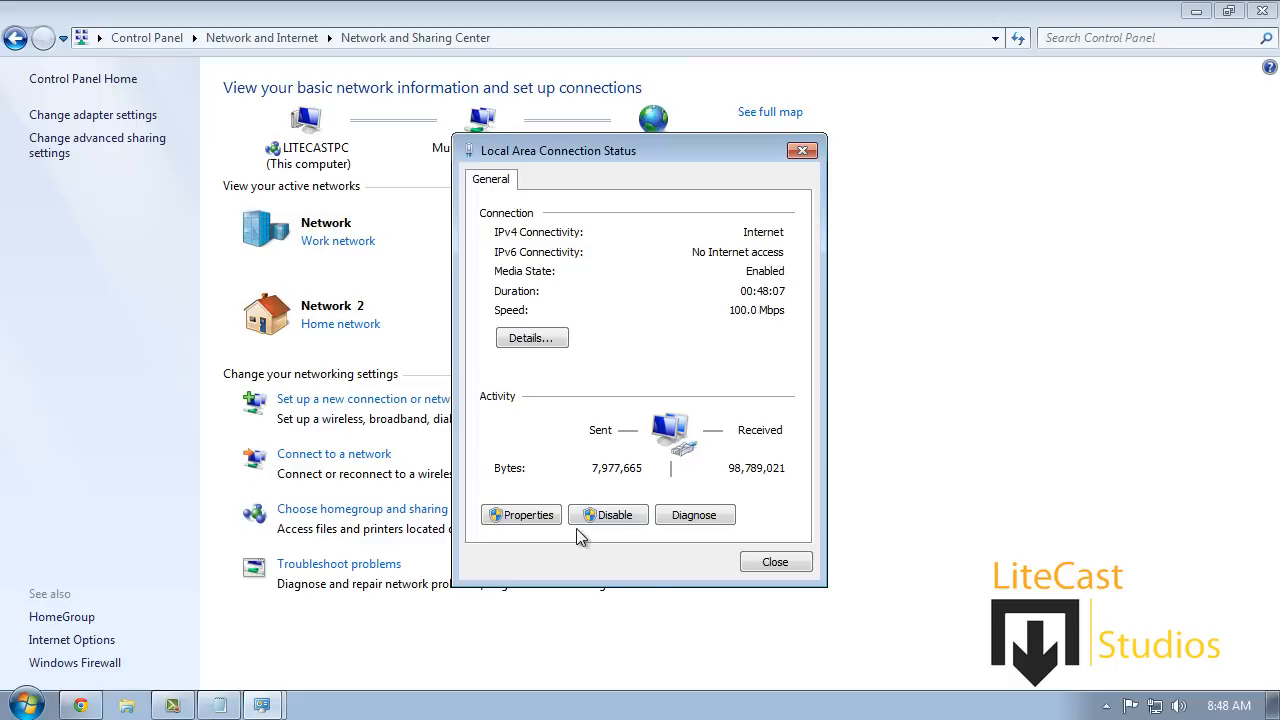
pyautogui.moveTo(775, 250)
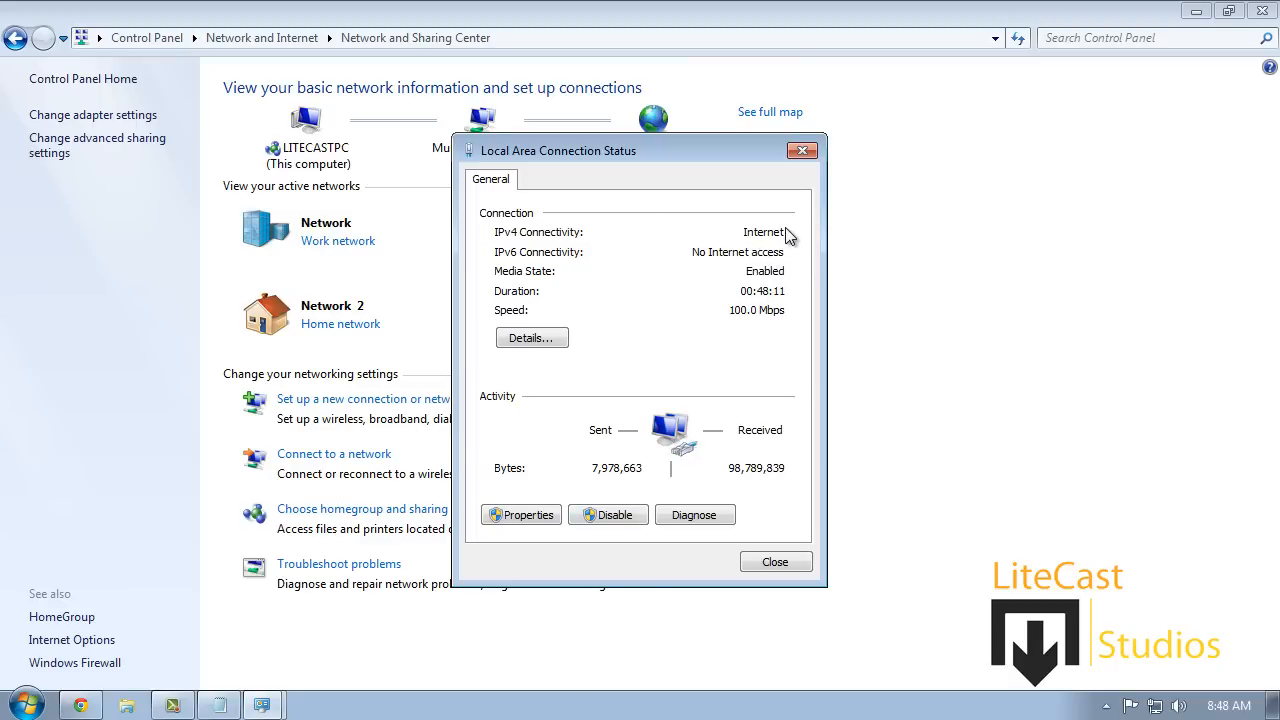
pyautogui.moveTo(805, 262)
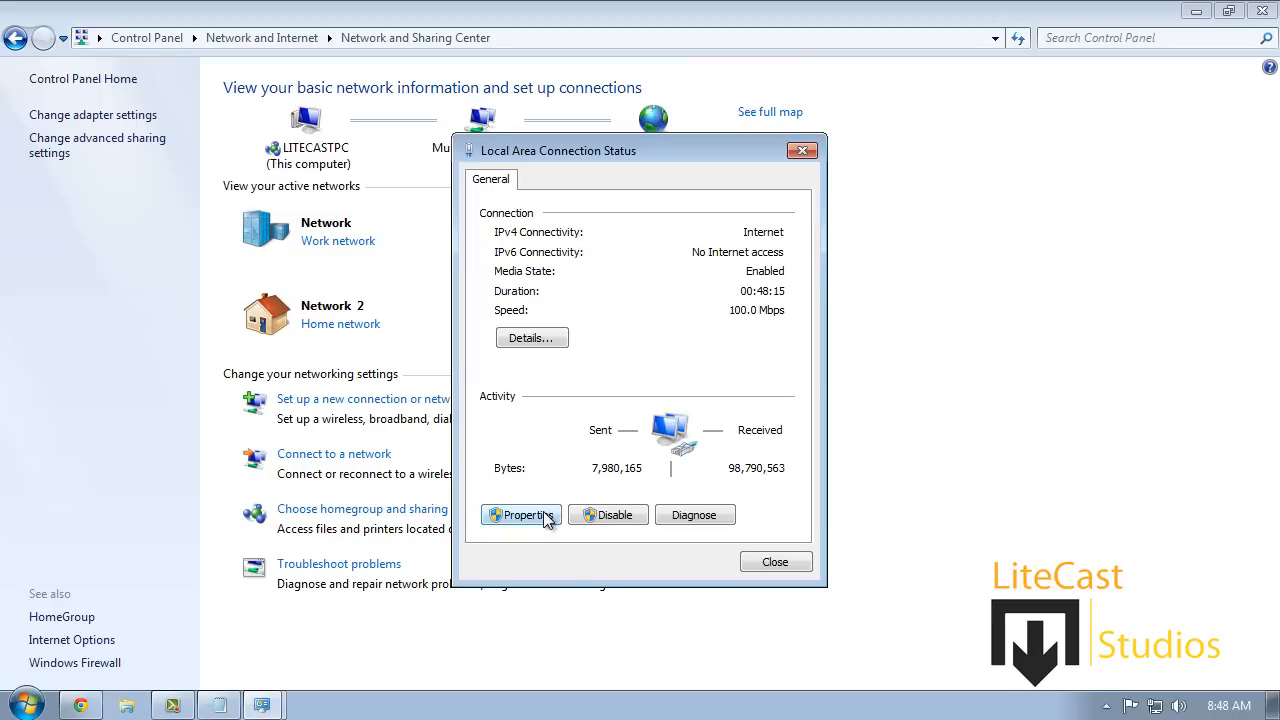
# - Set IPv4 preferred DNS 8.8.8.8 and alternate 8.8.4.4 in the connection properties, and save
pyautogui.click(521, 514)
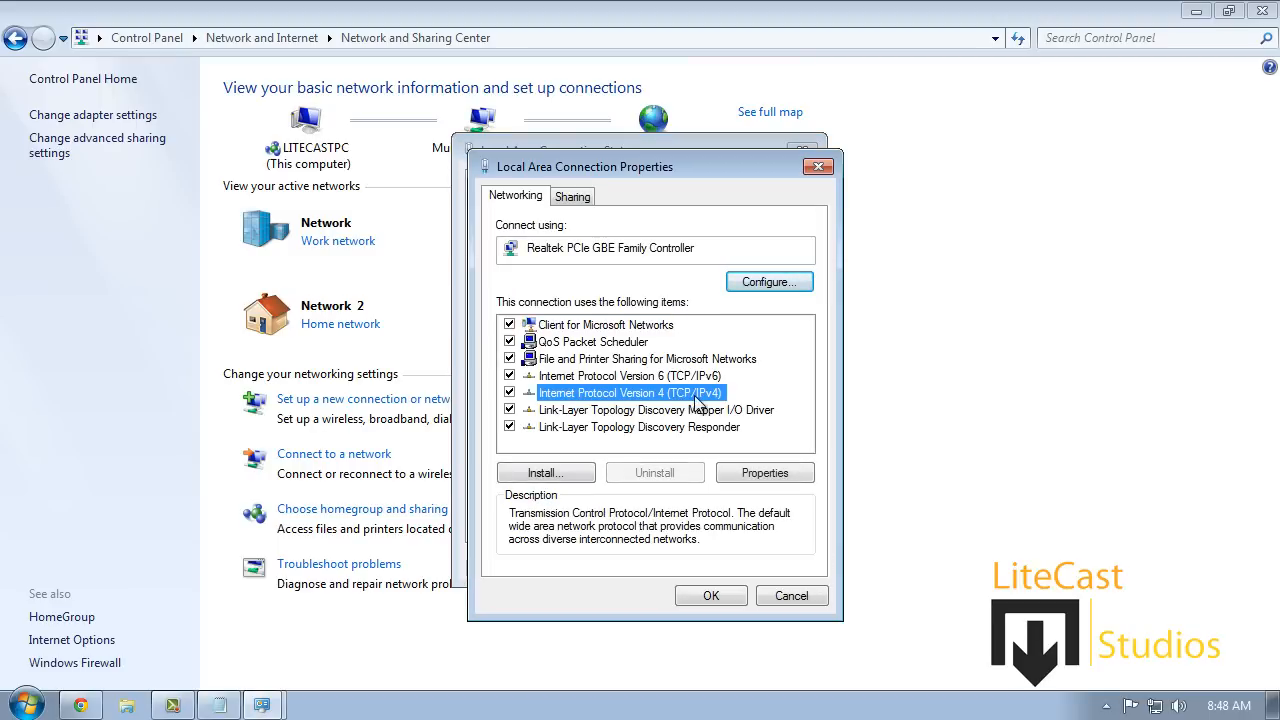
pyautogui.click(764, 472)
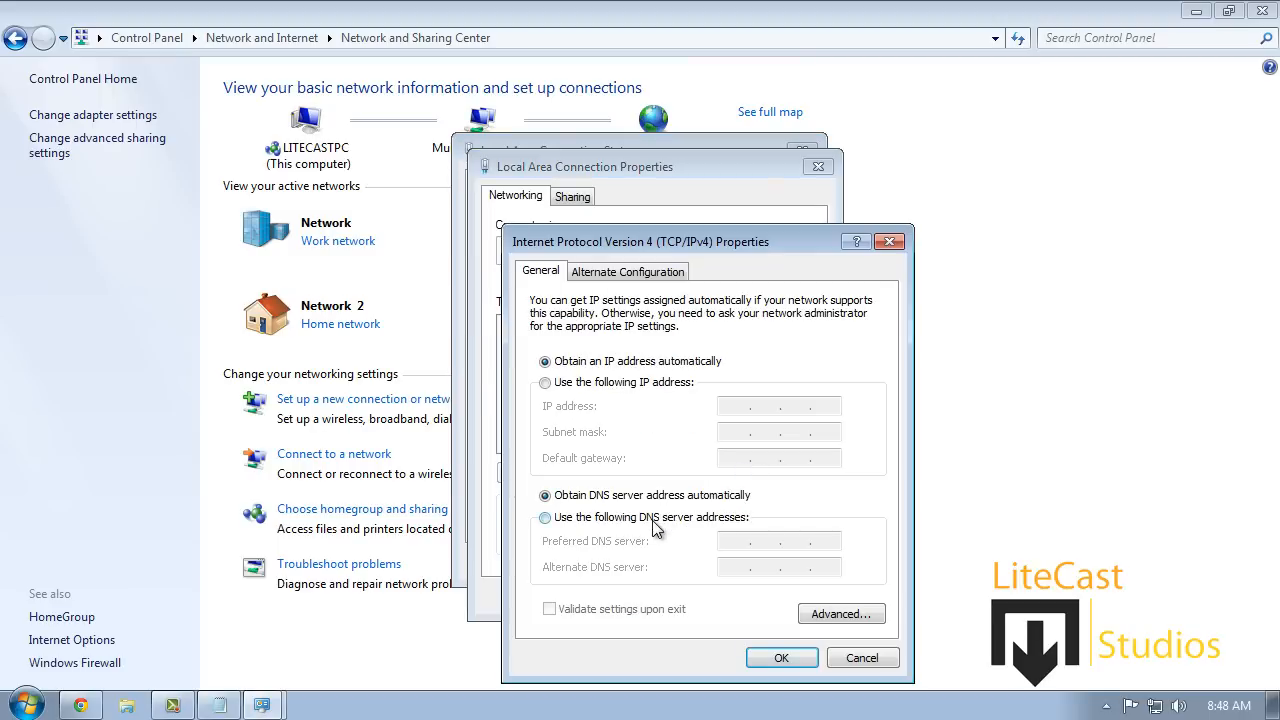
pyautogui.click(545, 517)
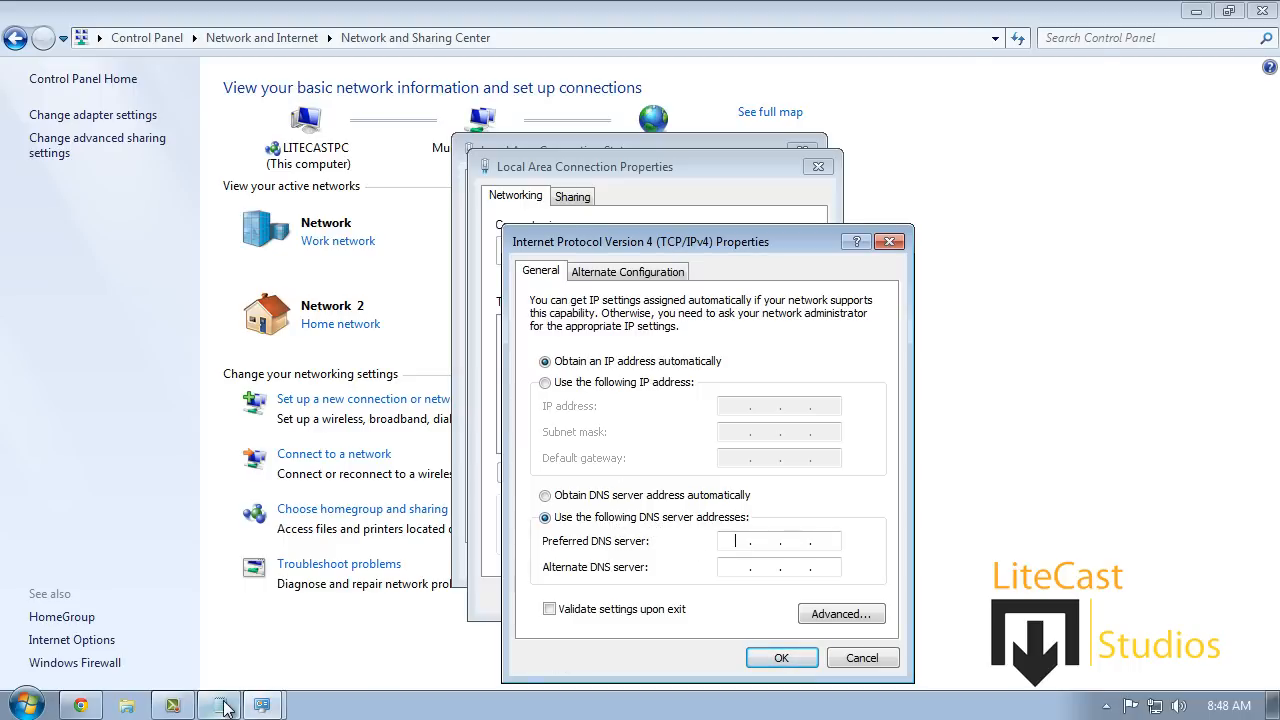
pyautogui.click(219, 705)
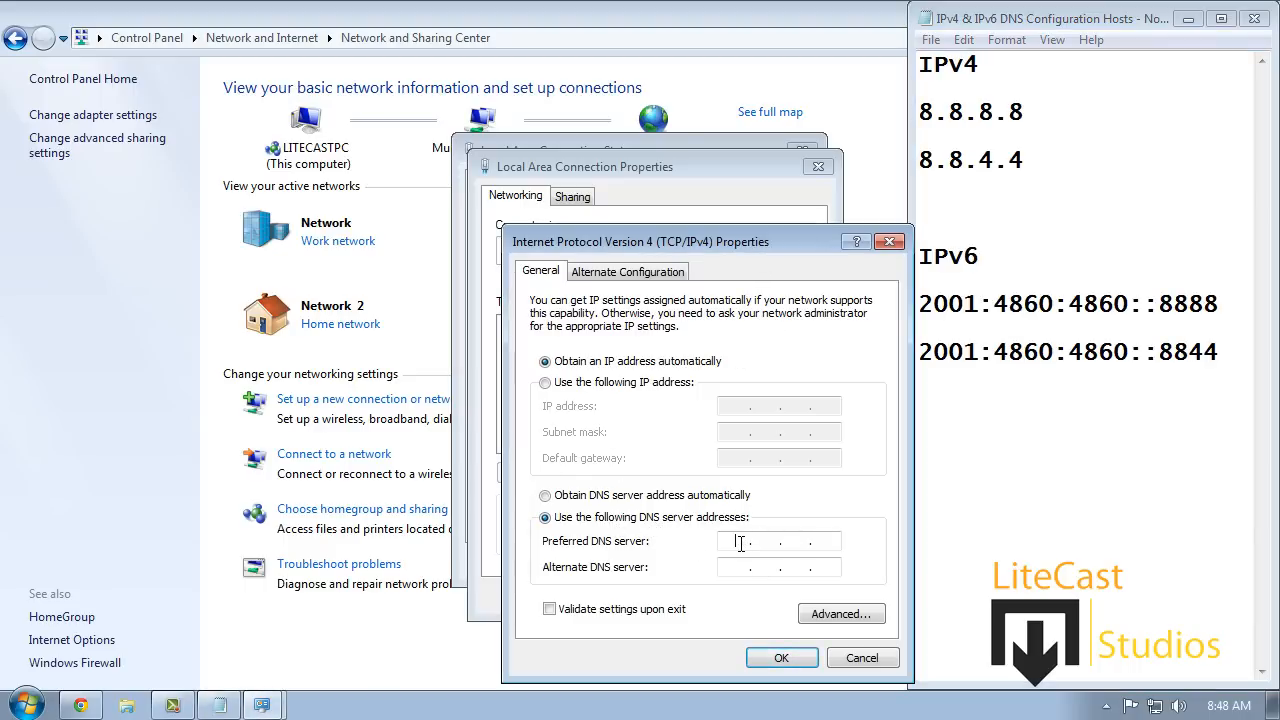
pyautogui.write('8.8')
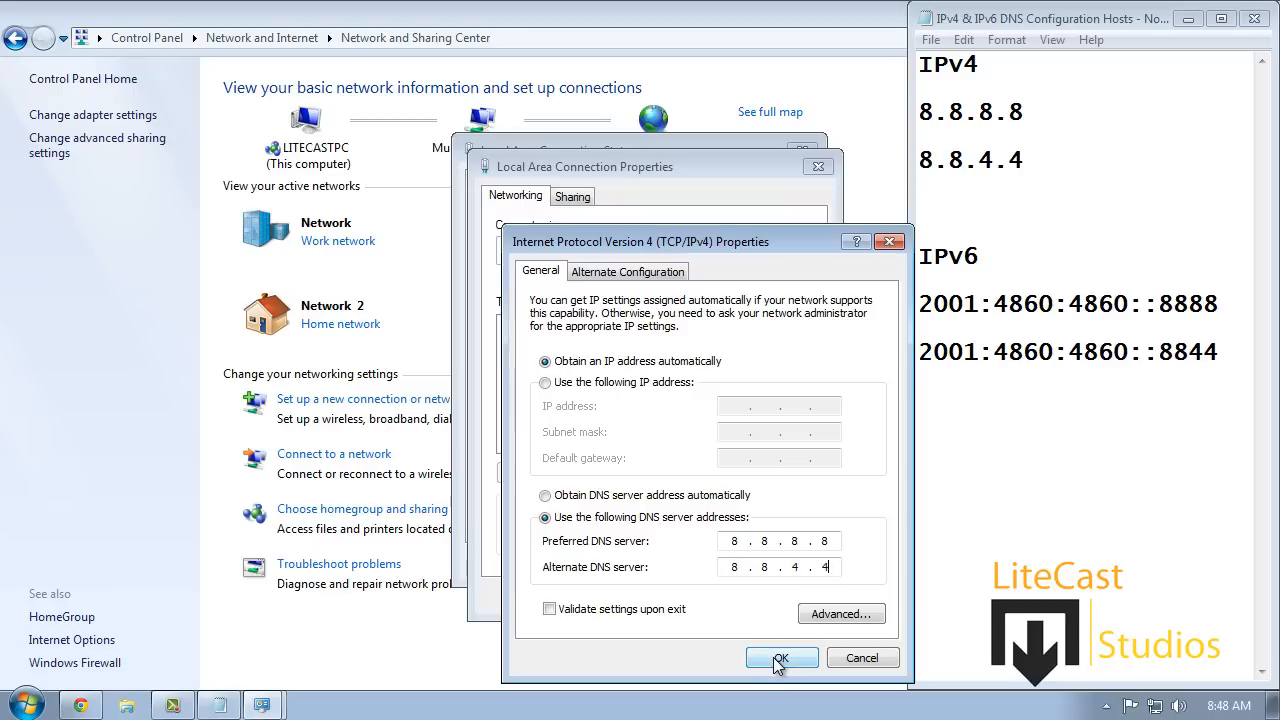
pyautogui.click(781, 658)
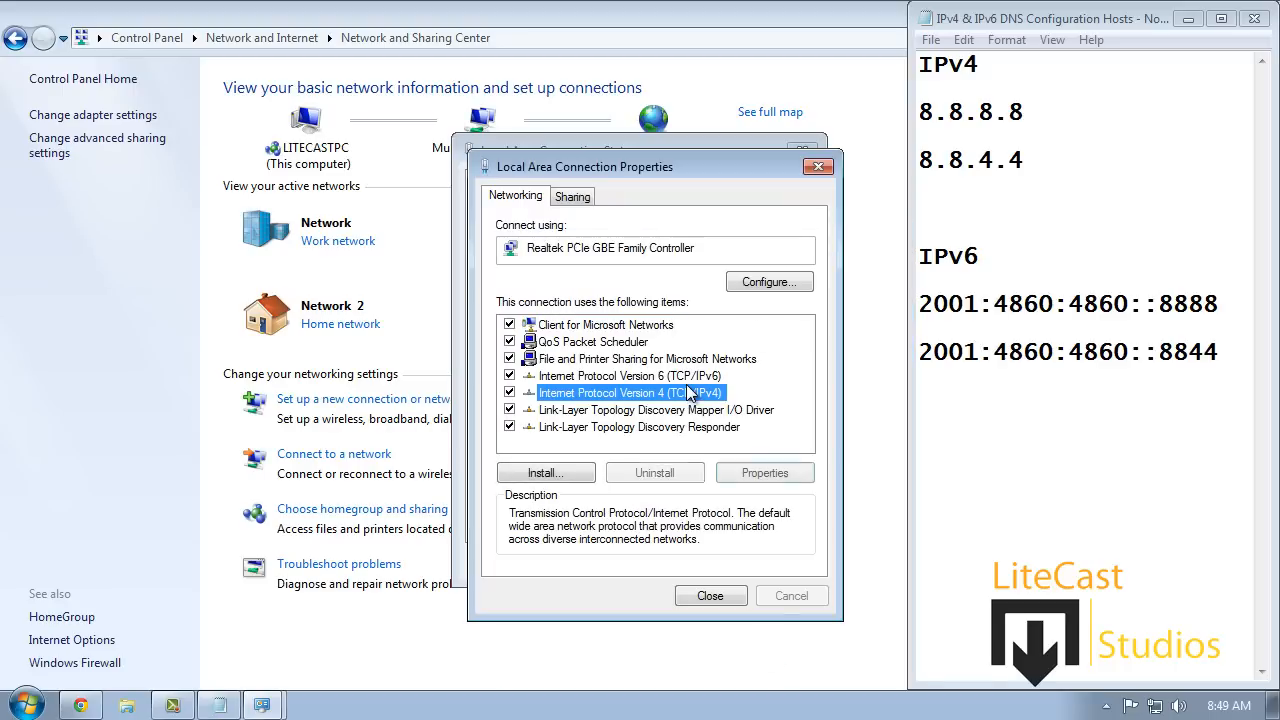
# - Enter IPv6 DNS 2001:4860:4860::8888 and 2001:4860:4860::8844 in Internet Protocol Version 6, and save
pyautogui.click(632, 375)
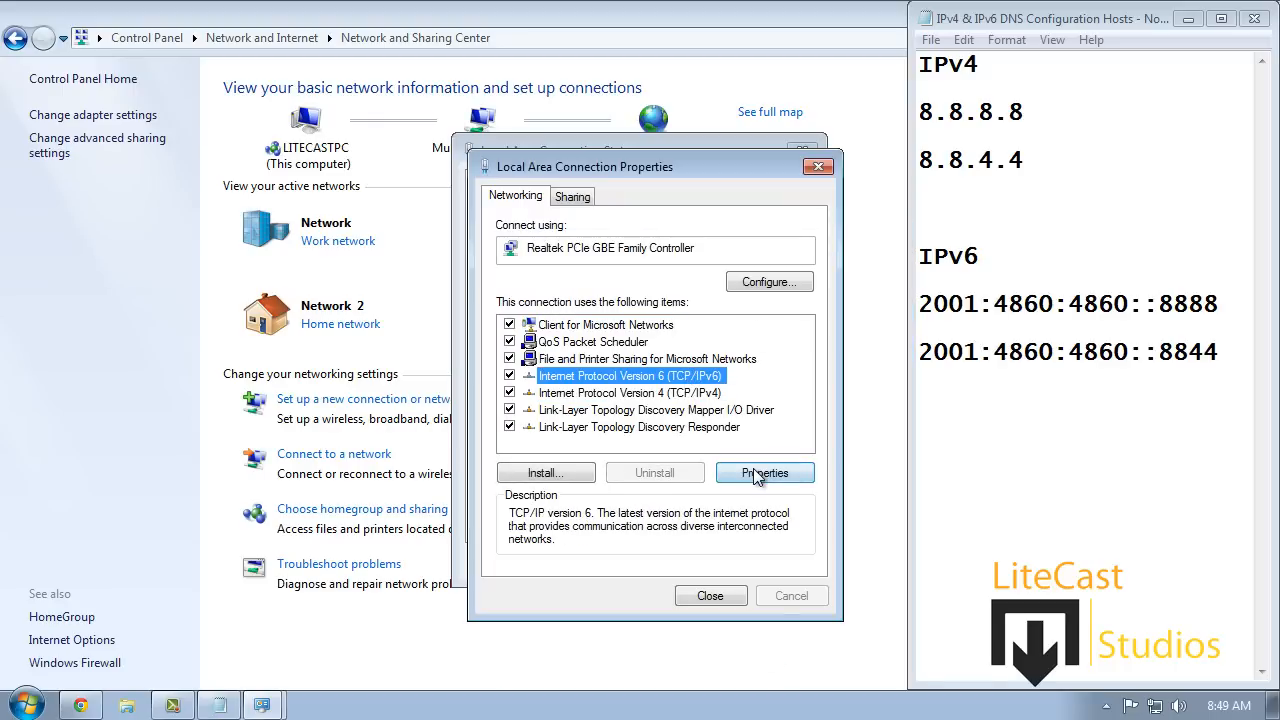
pyautogui.click(764, 472)
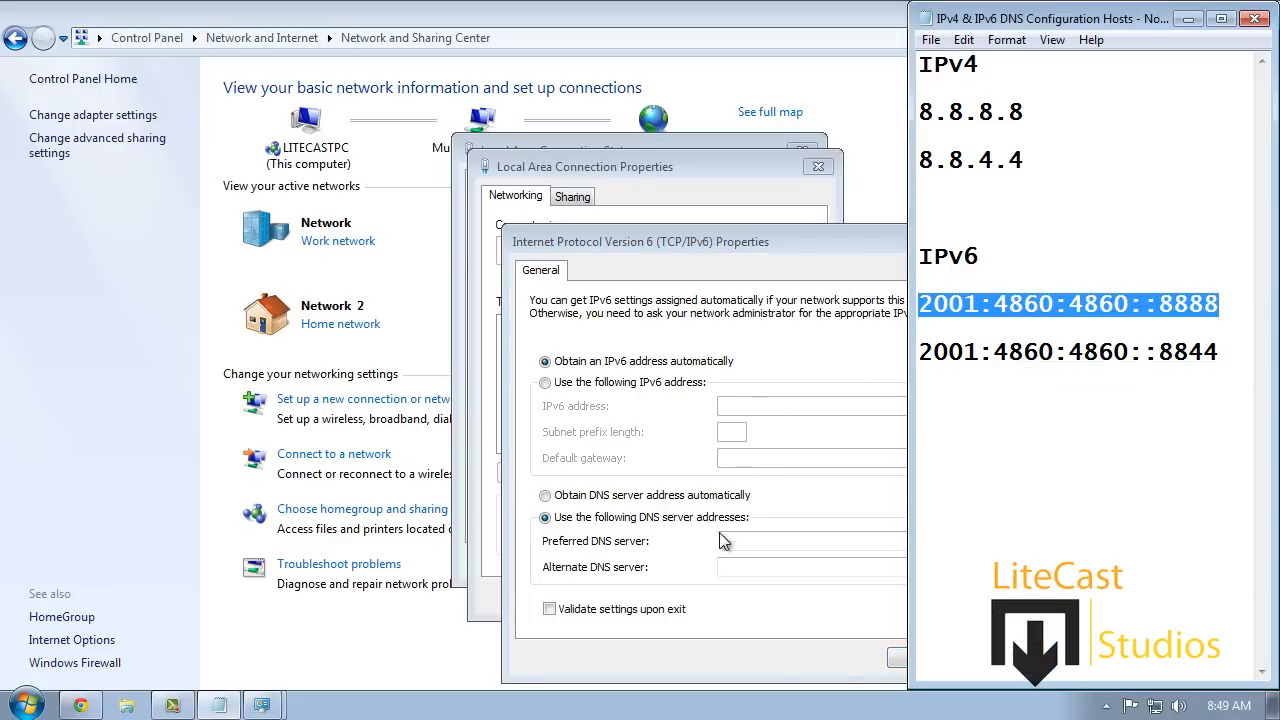
pyautogui.rightClick(810, 540)
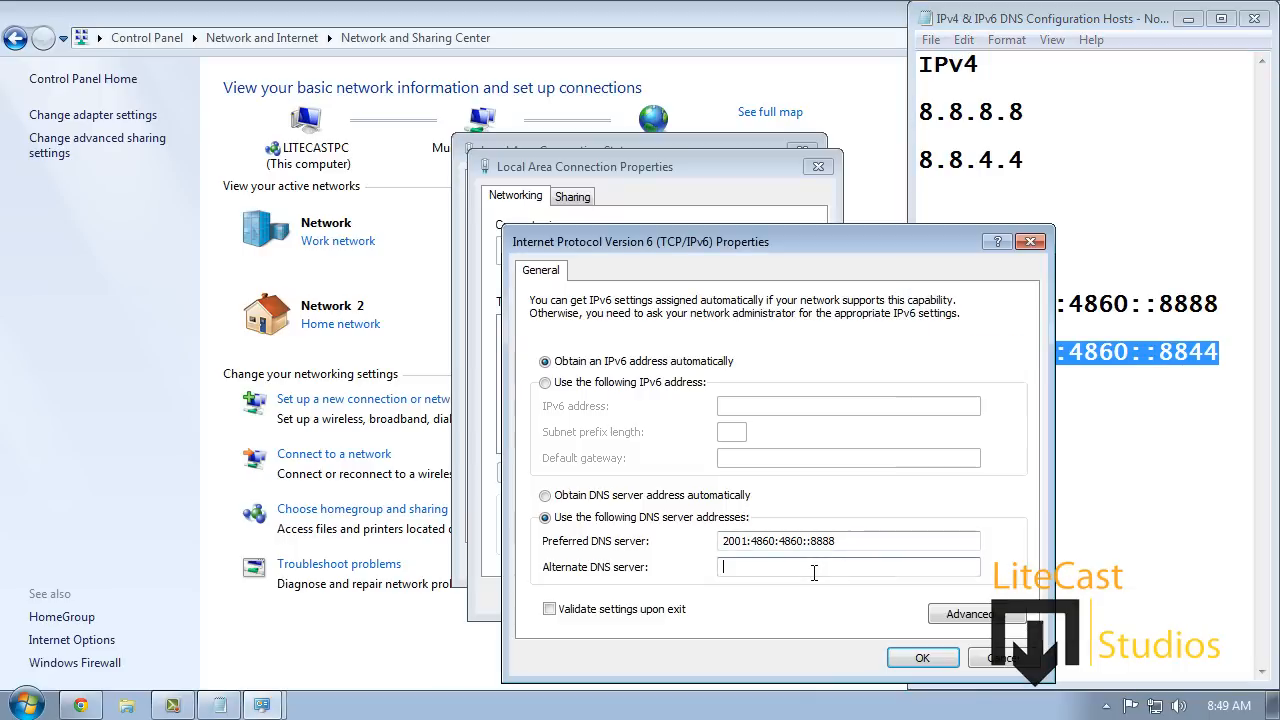
pyautogui.write('2001:4860:4860::8844')
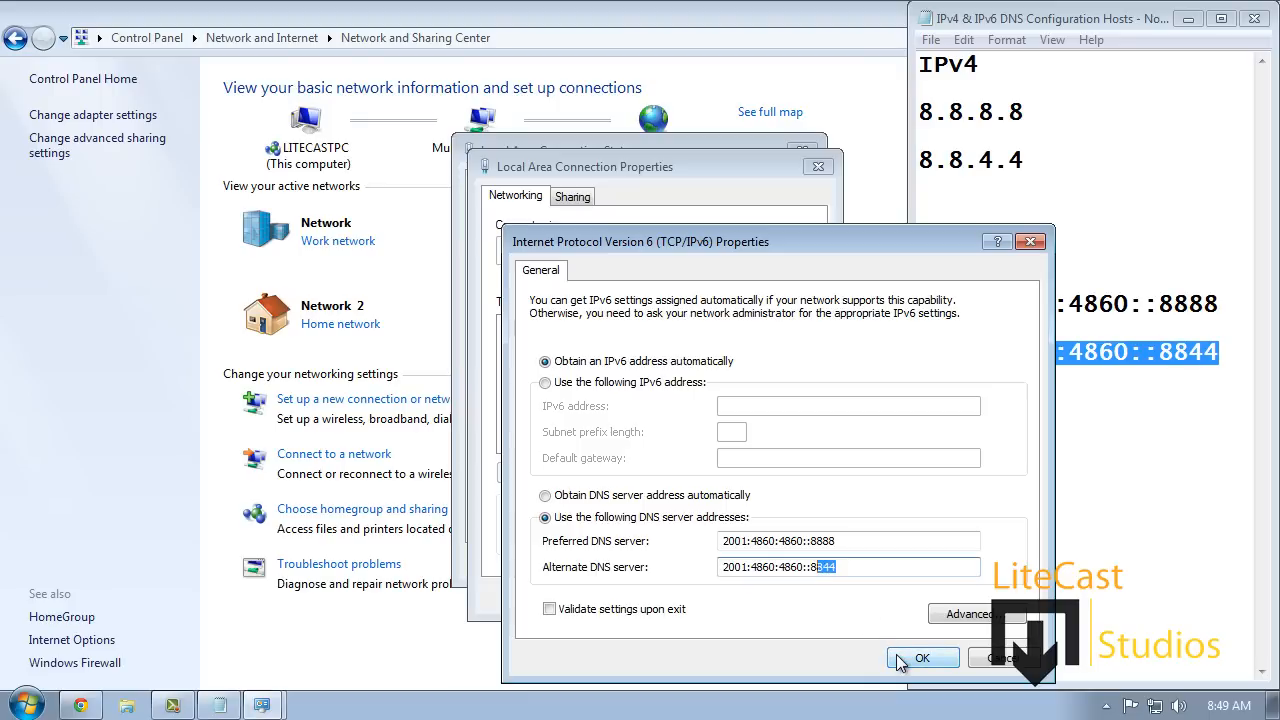
pyautogui.click(922, 658)
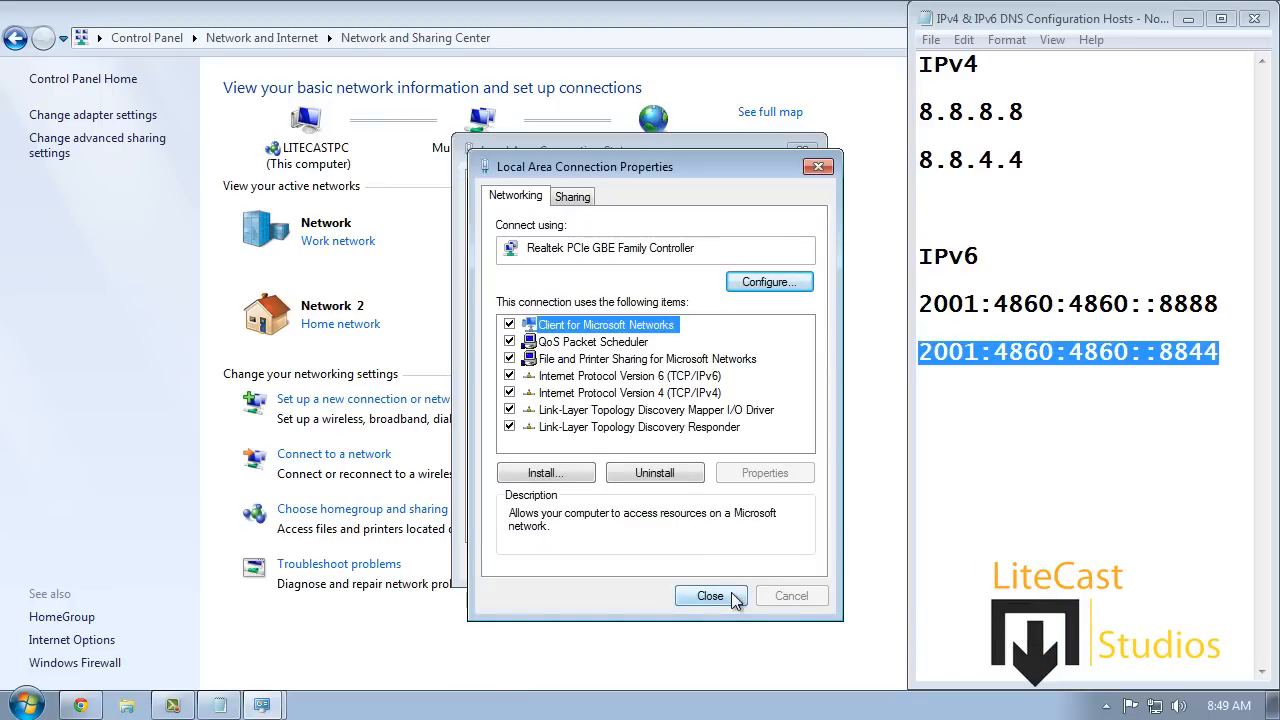
# - Close Local Area Connection Properties and return to Chrome's Blocked Domain tab
pyautogui.click(710, 595)
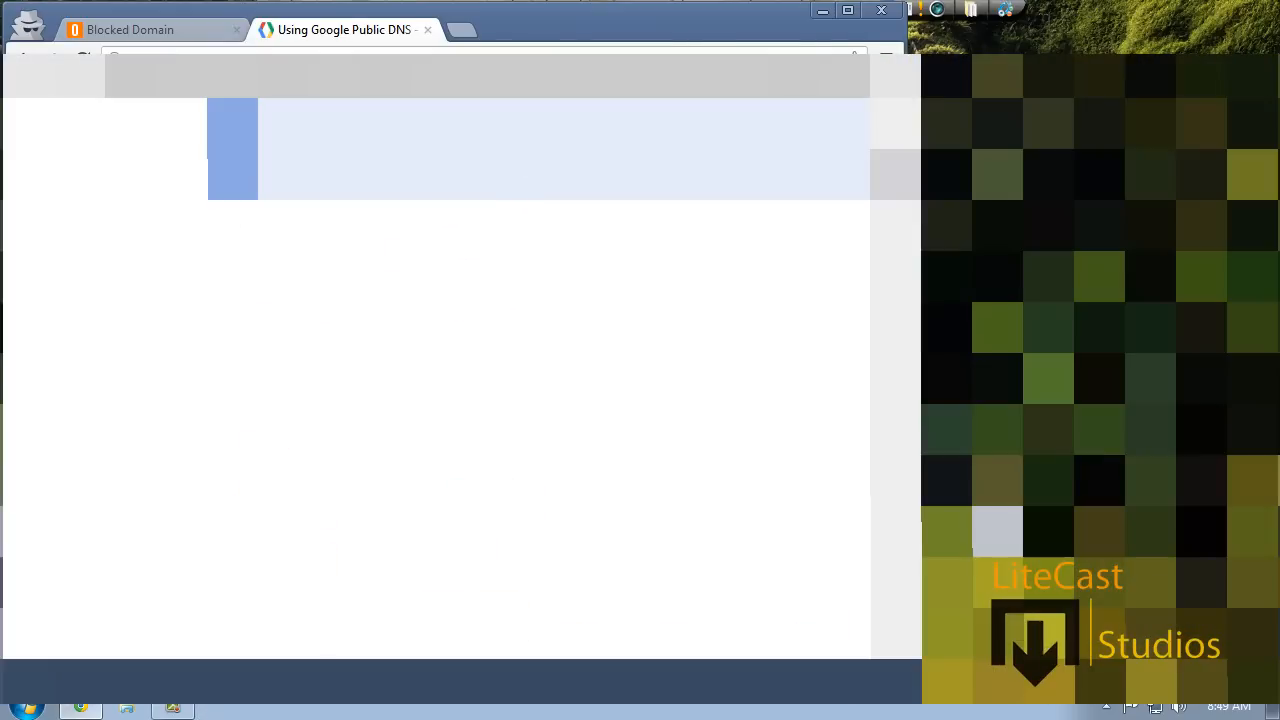
pyautogui.click(150, 29)
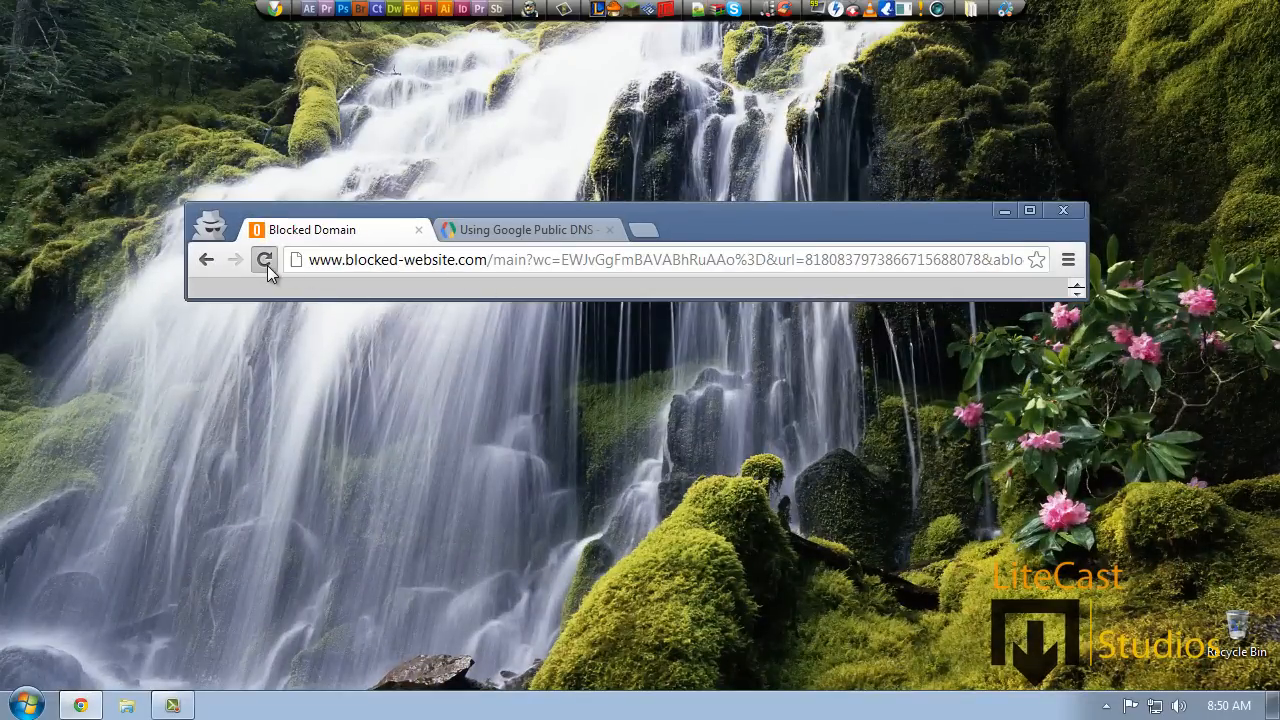
pyautogui.click(265, 259)
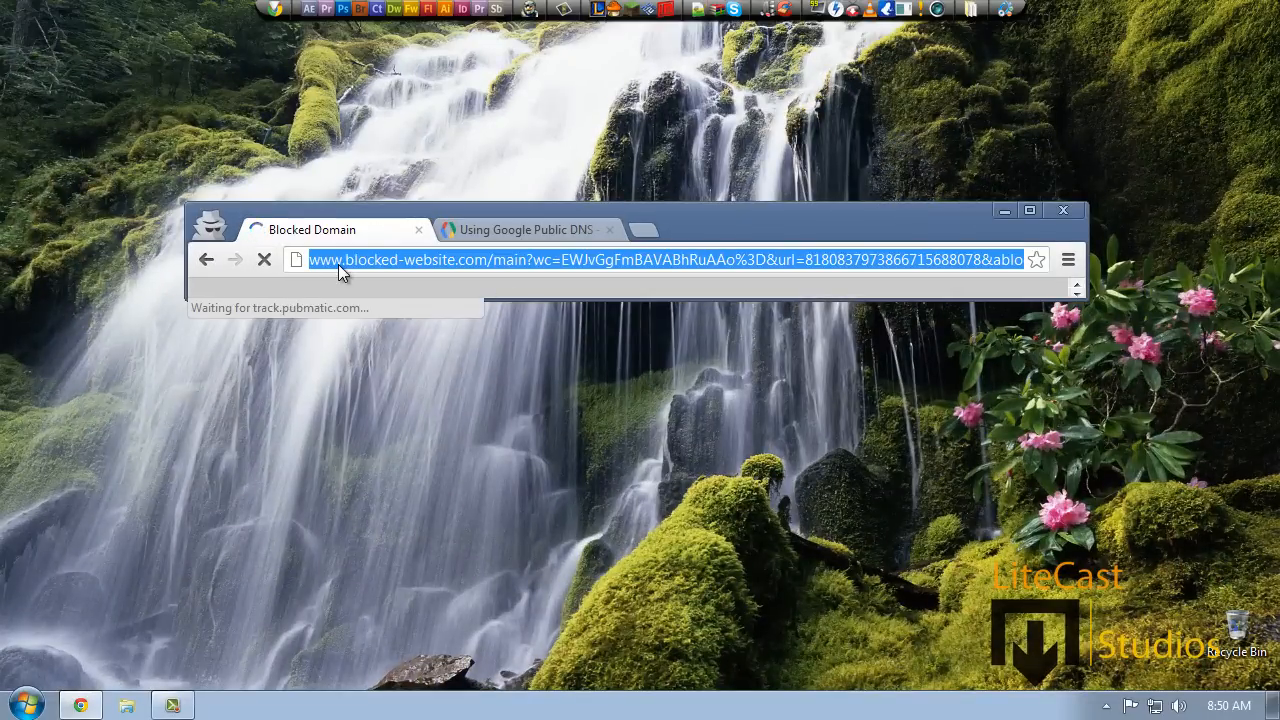
pyautogui.click(660, 259)
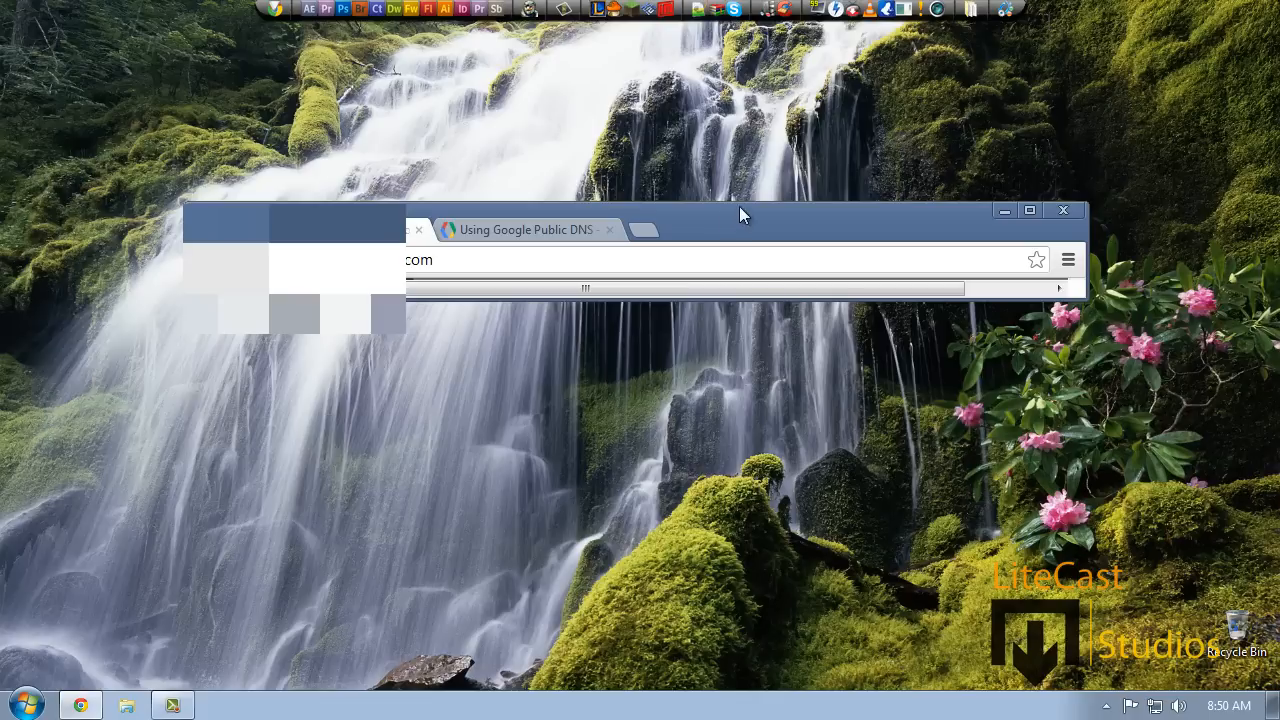
pyautogui.moveTo(758, 232)
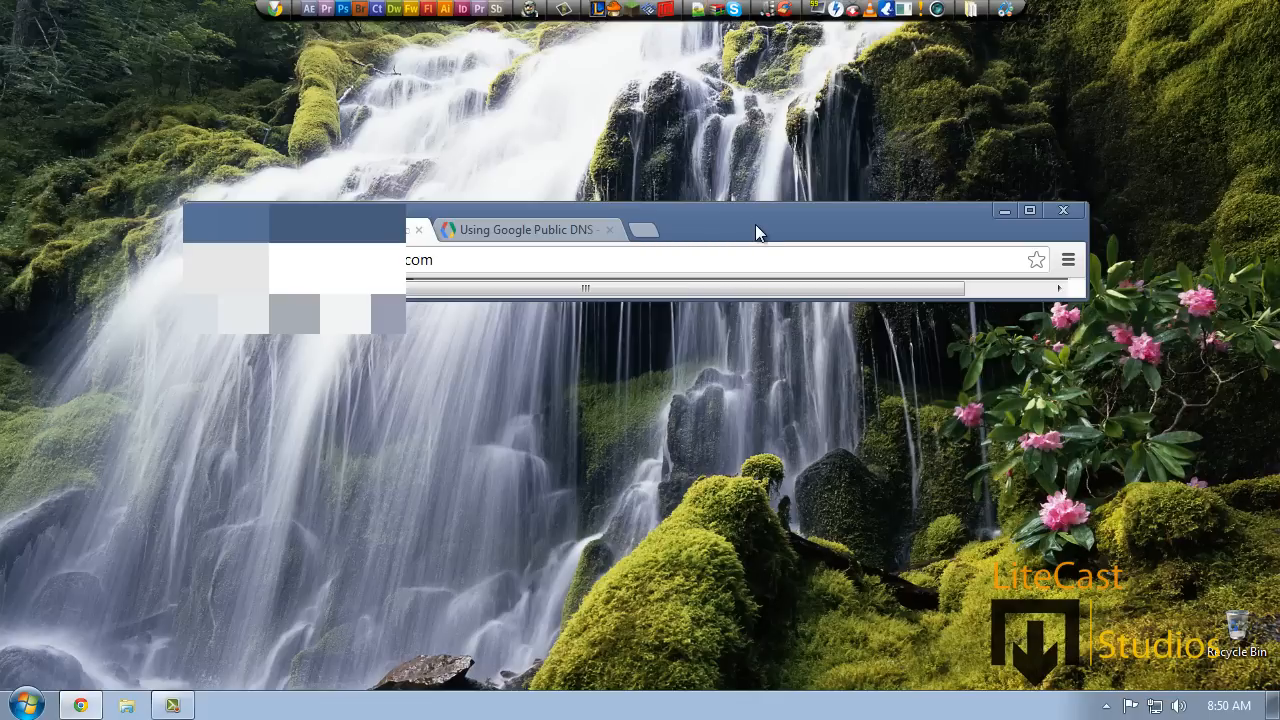